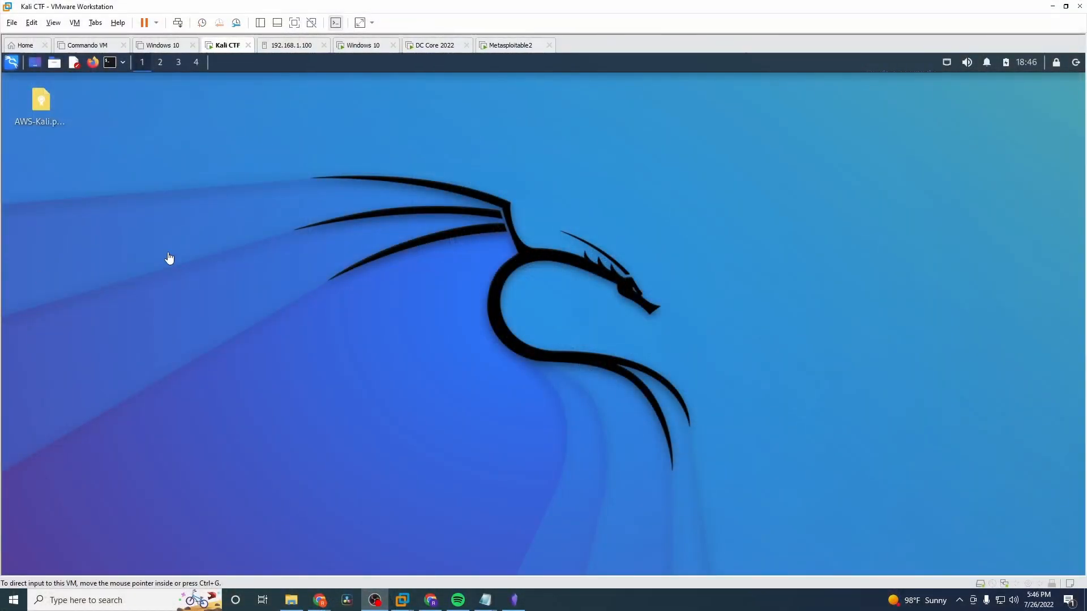
- Log into Metasploitable2 as msfadmin and run ifconfig, showing IP 192.168.1.237
click(511, 45)
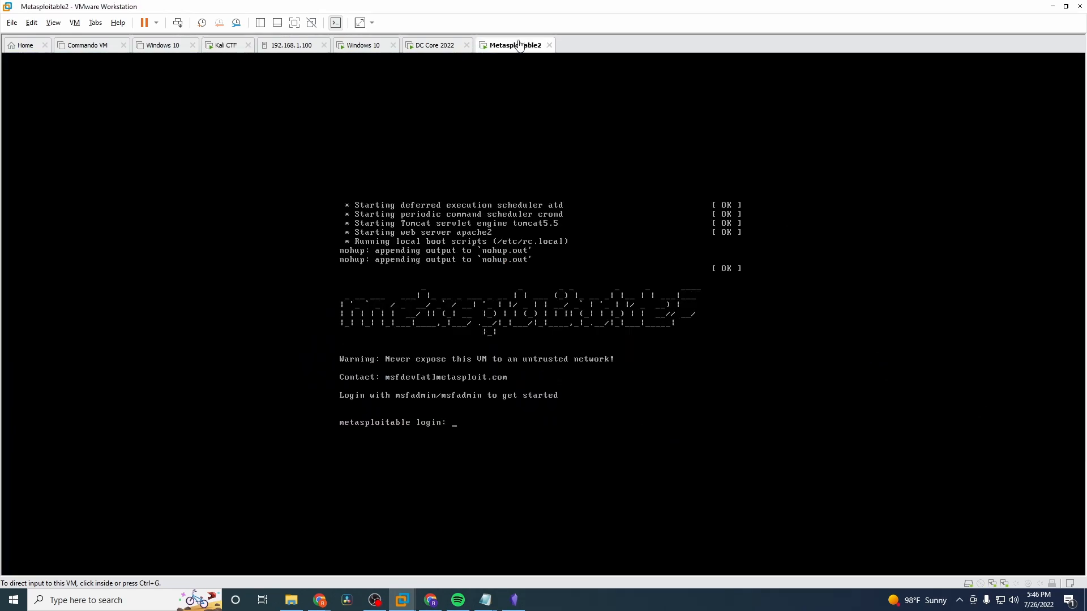
text(m)
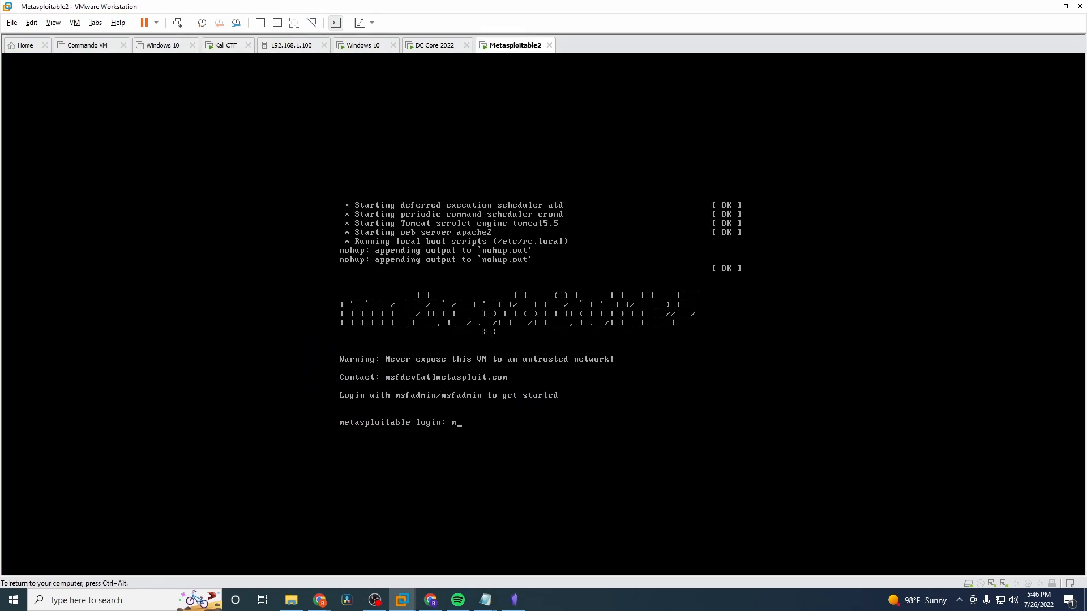
text(msfadmin)
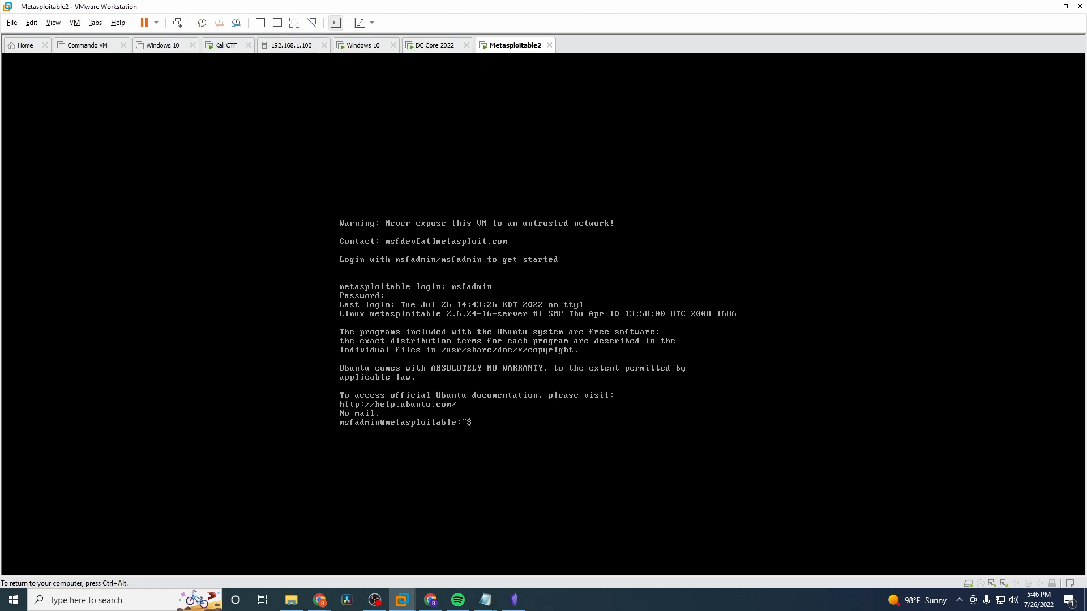
text(ifconfig)
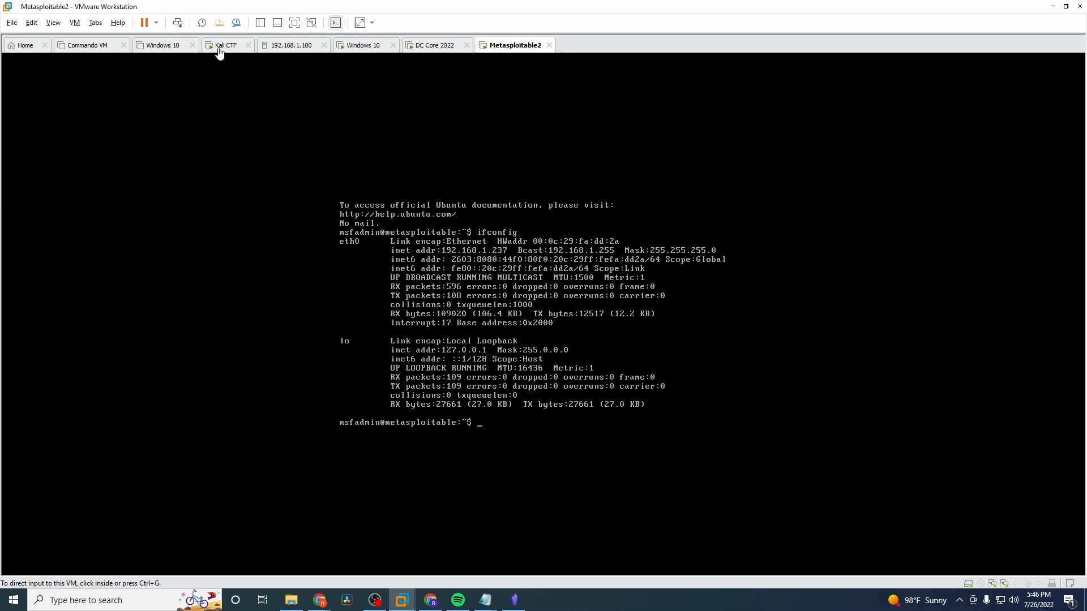
- Switch back to the Kali CTF virtual machine
click(225, 45)
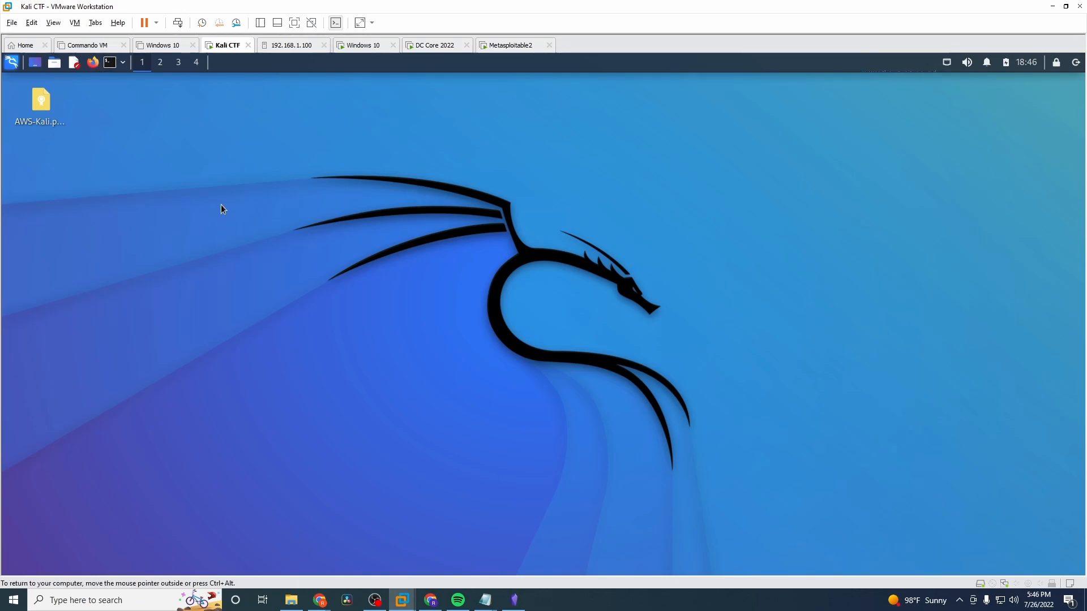
mouse_move(110, 64)
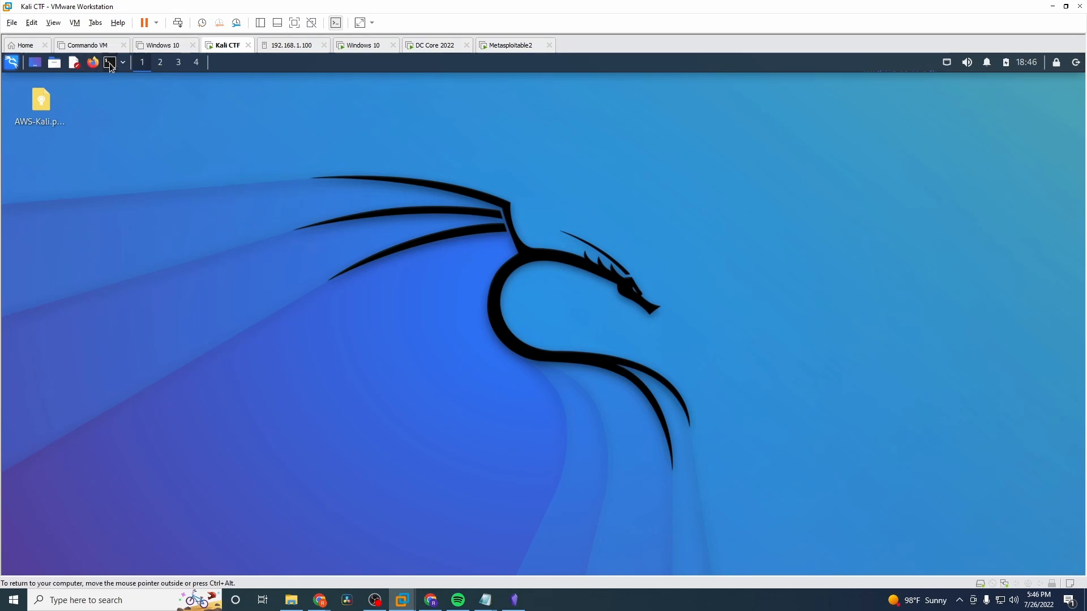
mouse_move(516, 599)
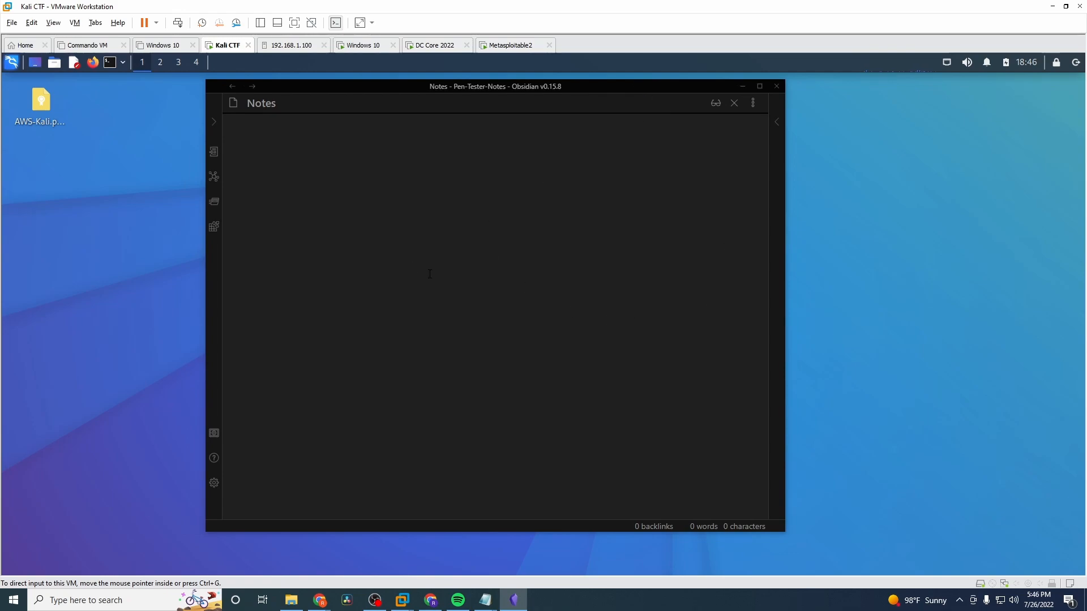
mouse_move(549, 88)
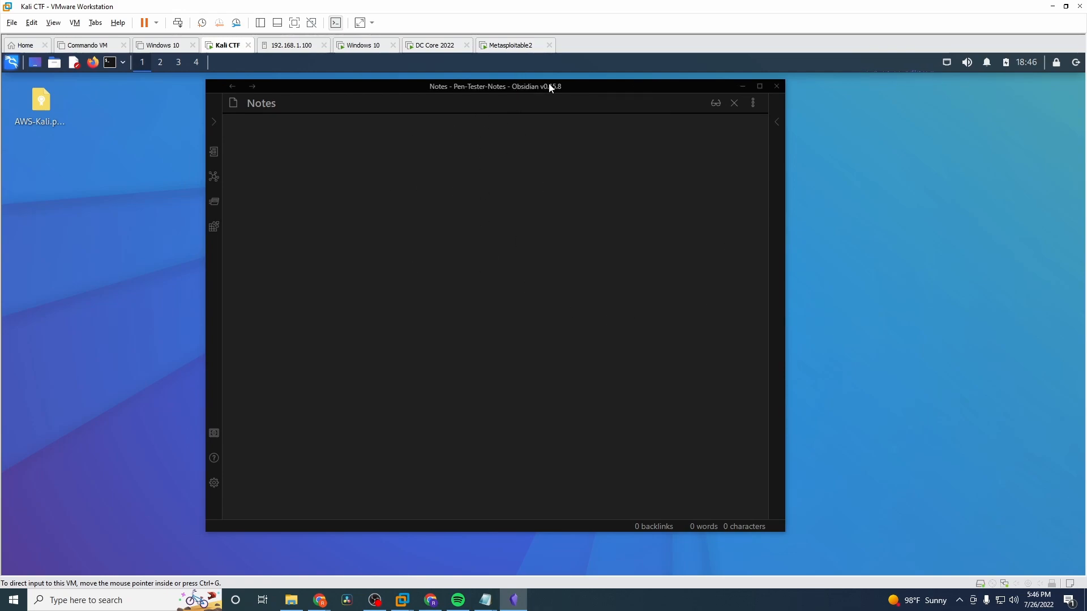
mouse_move(507, 229)
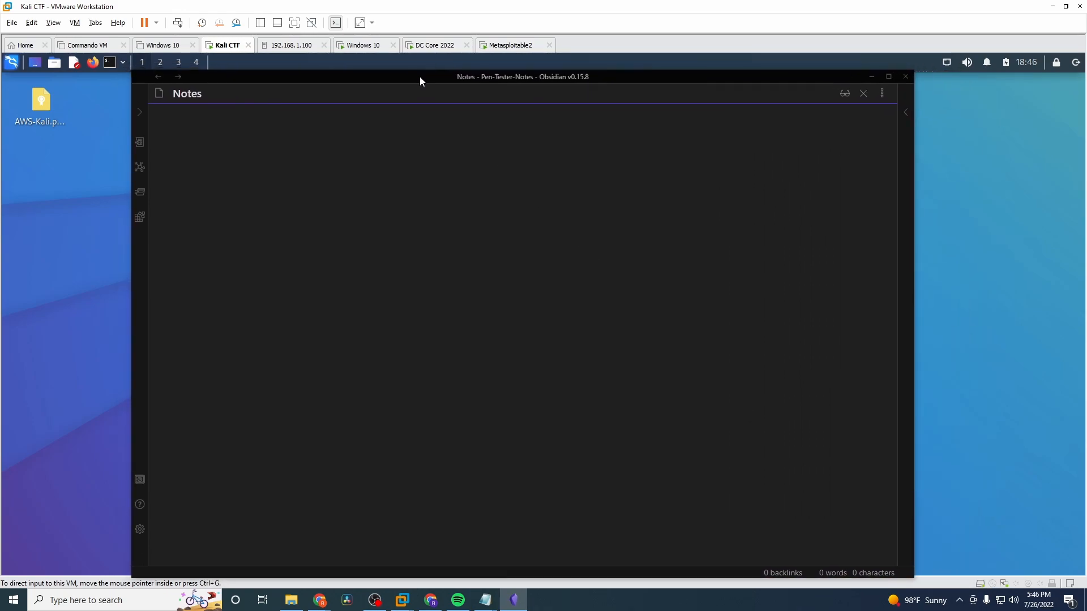
mouse_move(422, 88)
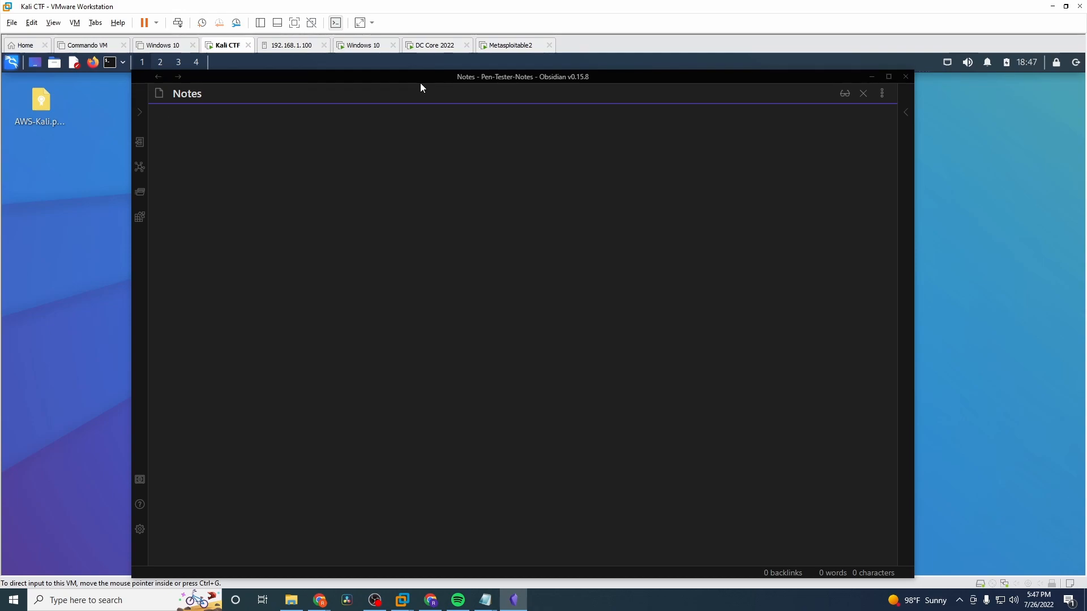
- Write a '## Metasploitable2' heading followed by the line 'IP: 192.168.1.237'
text(##)
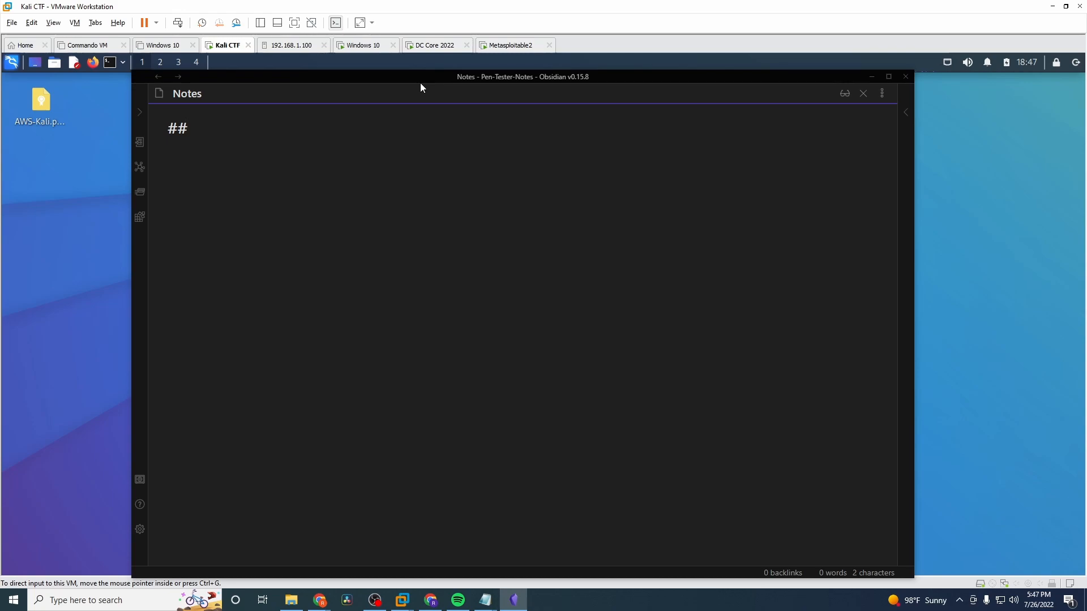
click(188, 128)
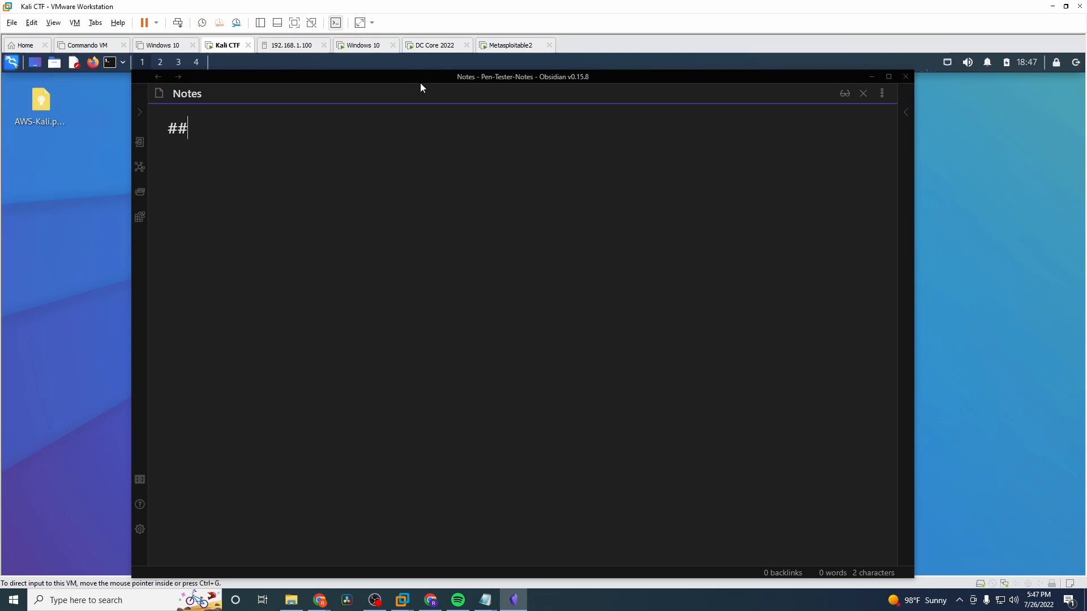
text(" ")
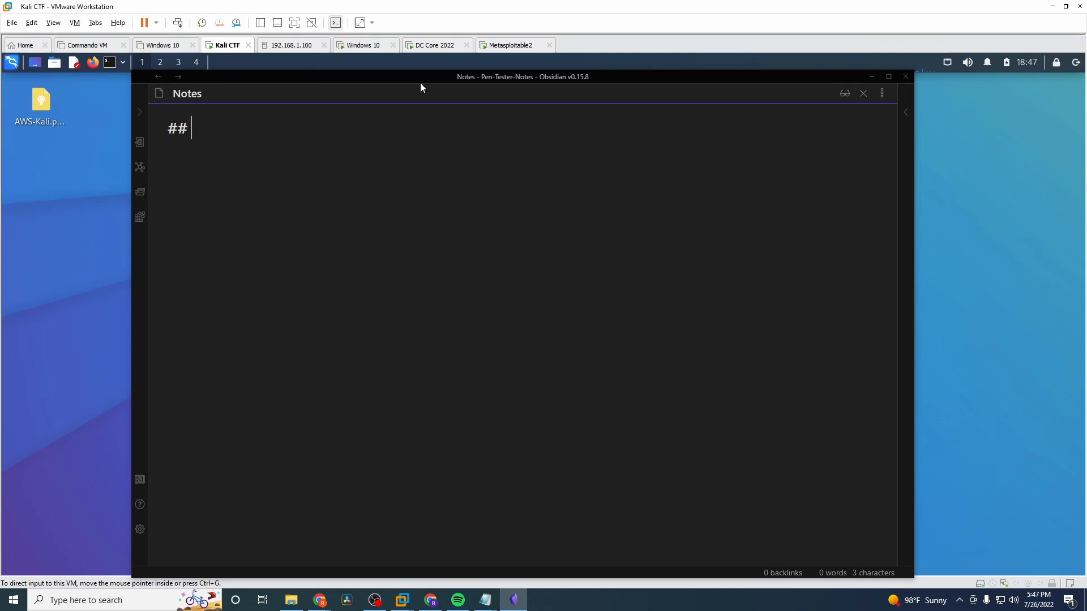
text(Metasploitable2)
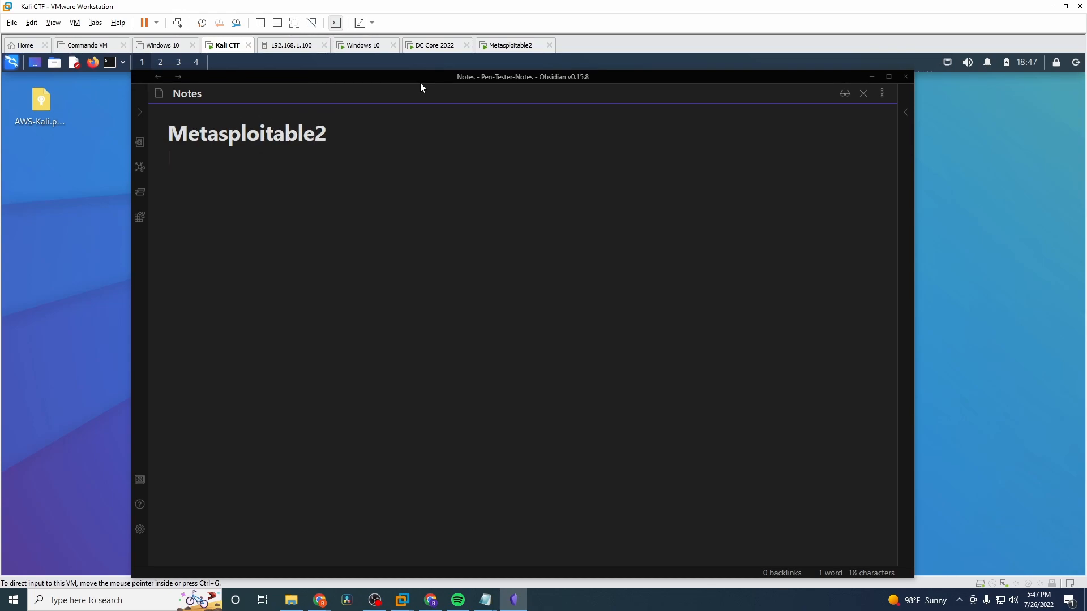
text(IP:)
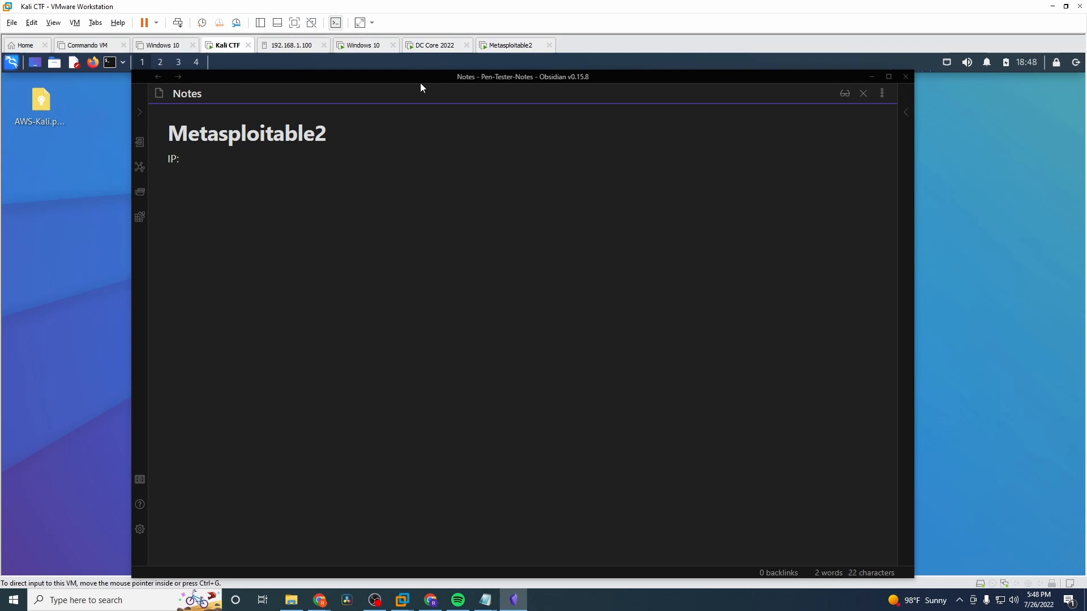
text(192.168.1.)
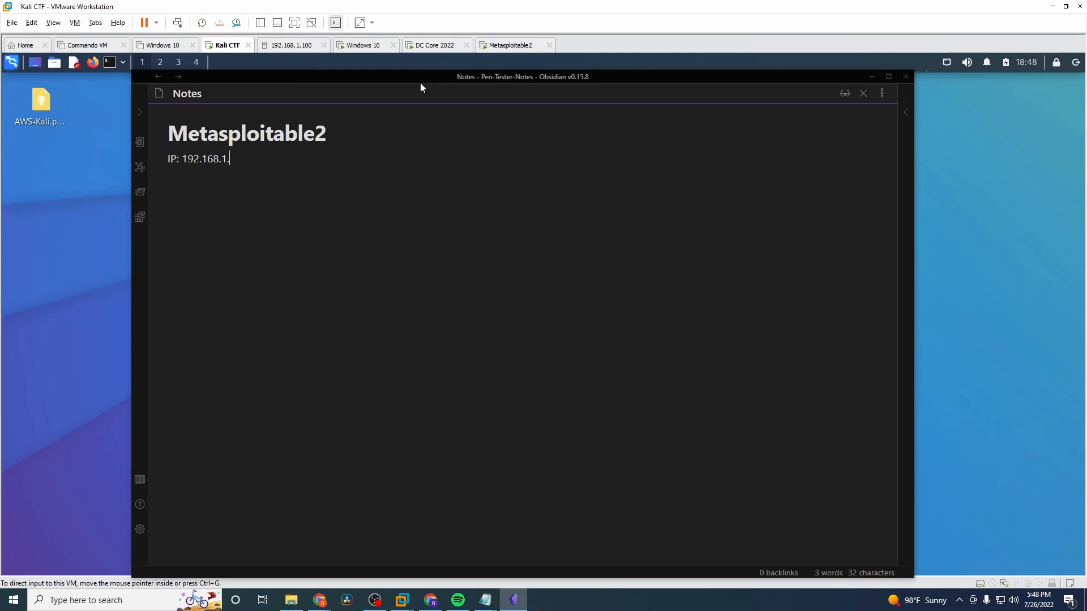
text(237)
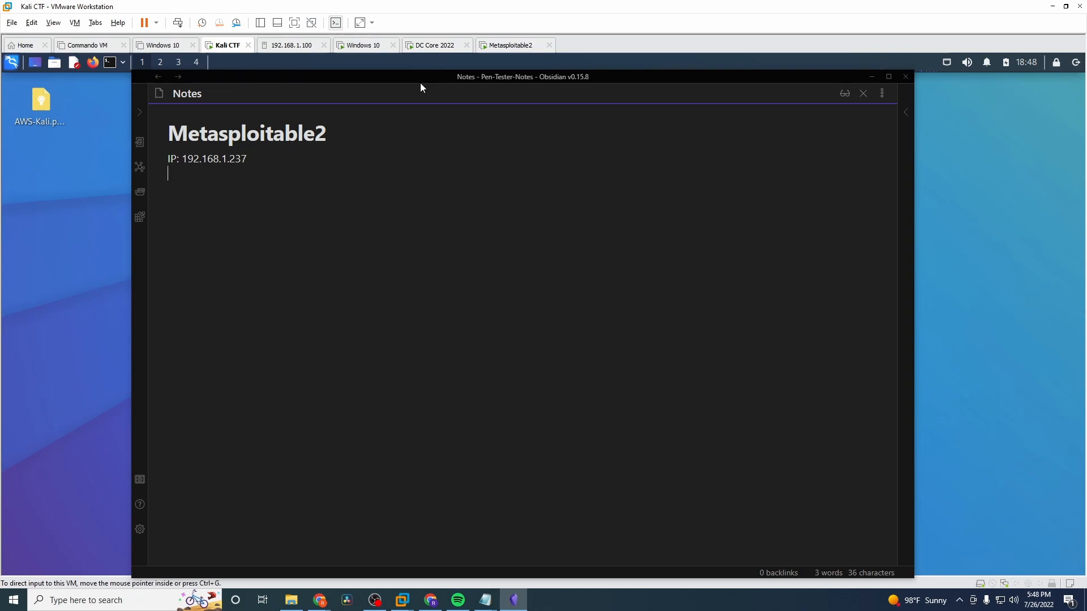
- Add a '## Recon' heading and '### nmap' subheading, then minimize Obsidian
text(##)
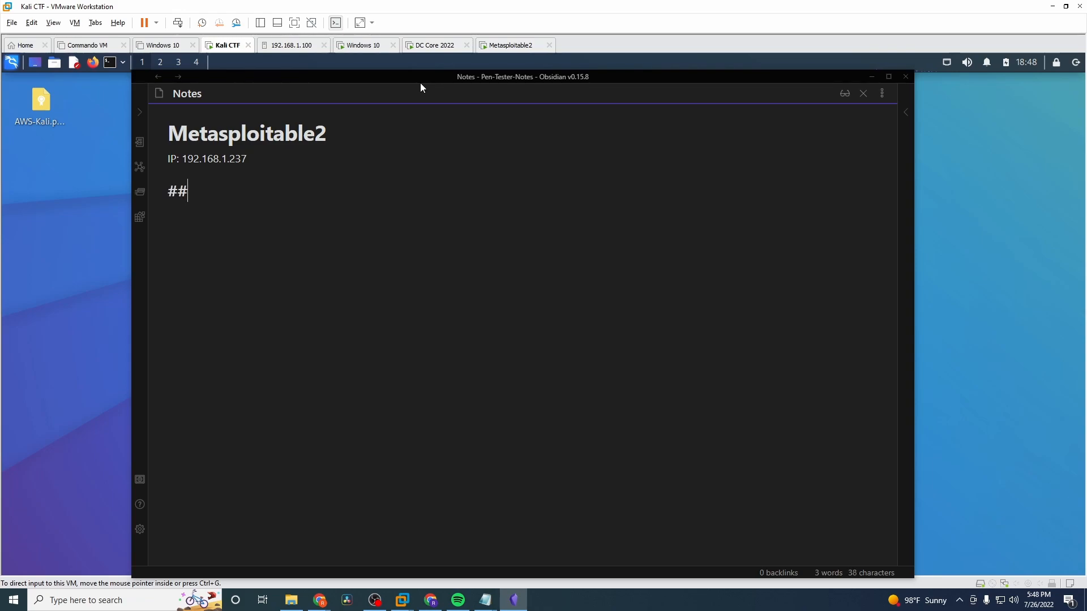
text(Recon)
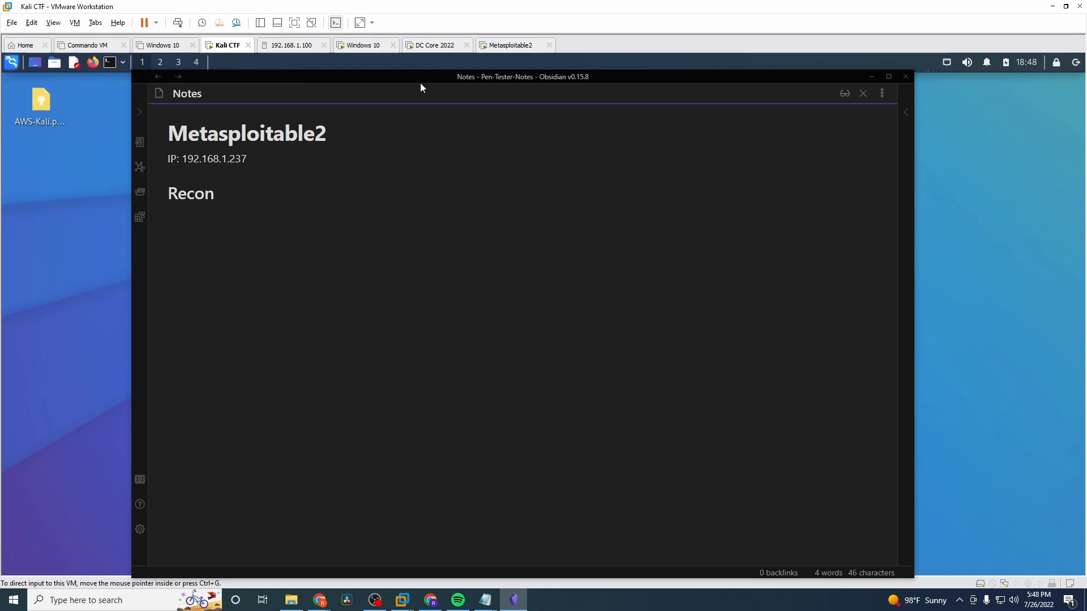
text(### nam)
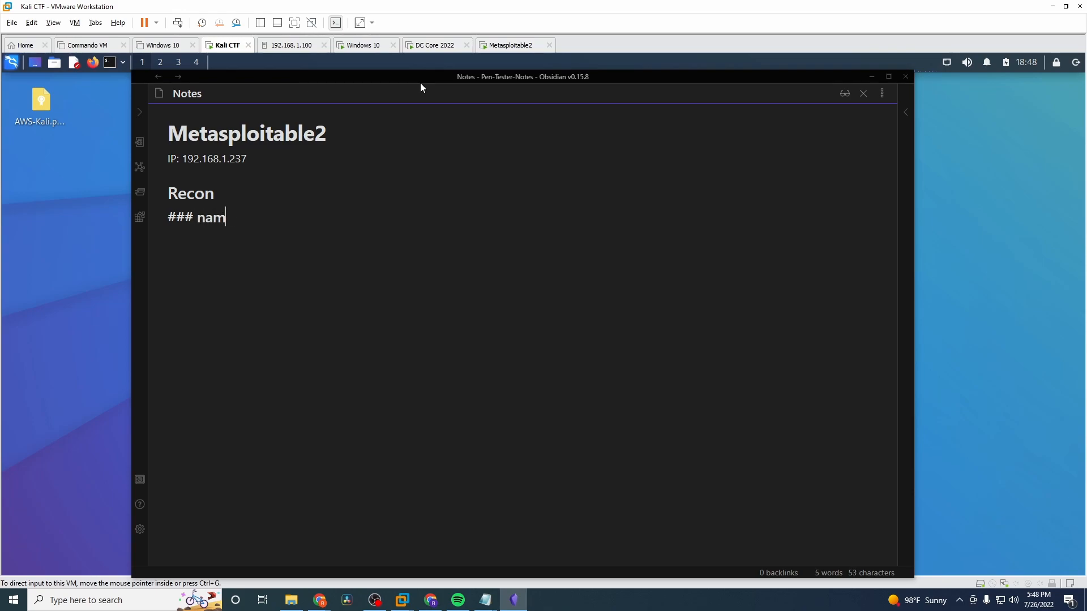
text(p)
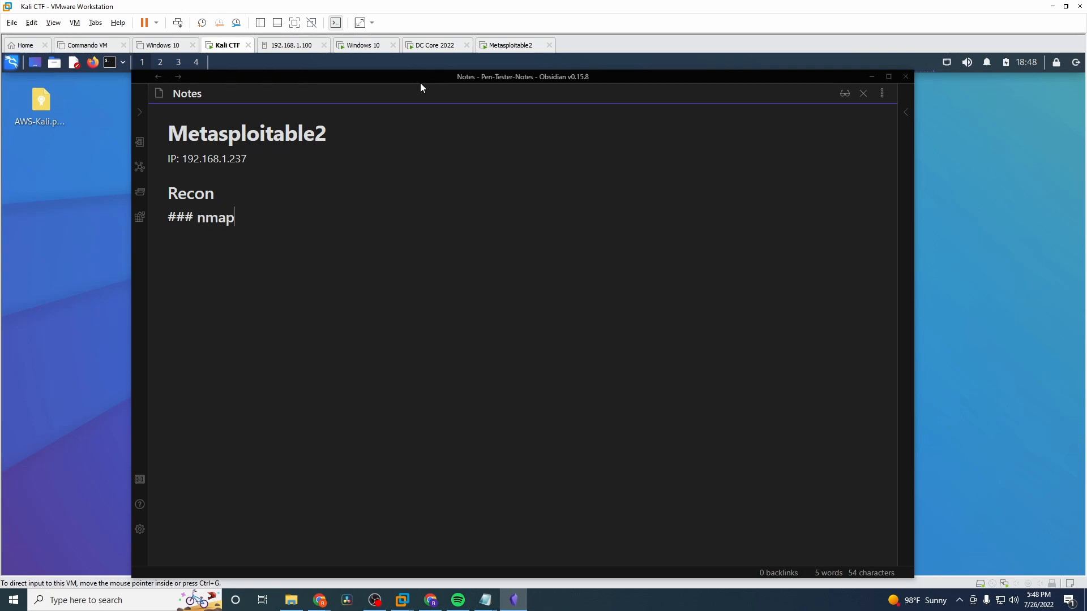
click(863, 93)
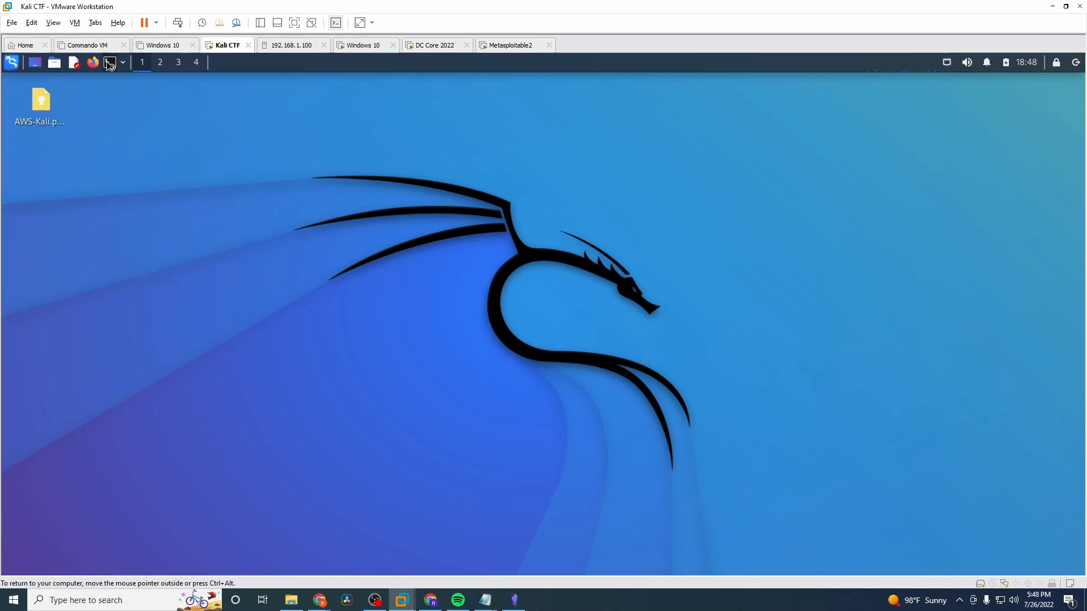
- In a new terminal at /dev/shm, edit a recalled command into nmap -sC -sV -v -oN initial 192.168.1.237
click(108, 63)
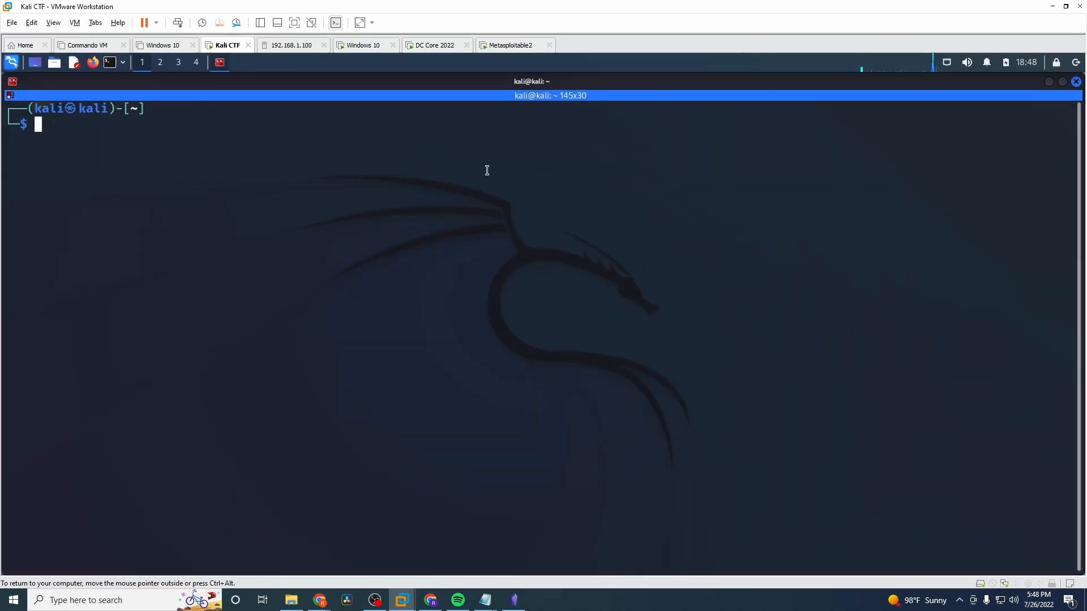
text(cd /dev/shm)
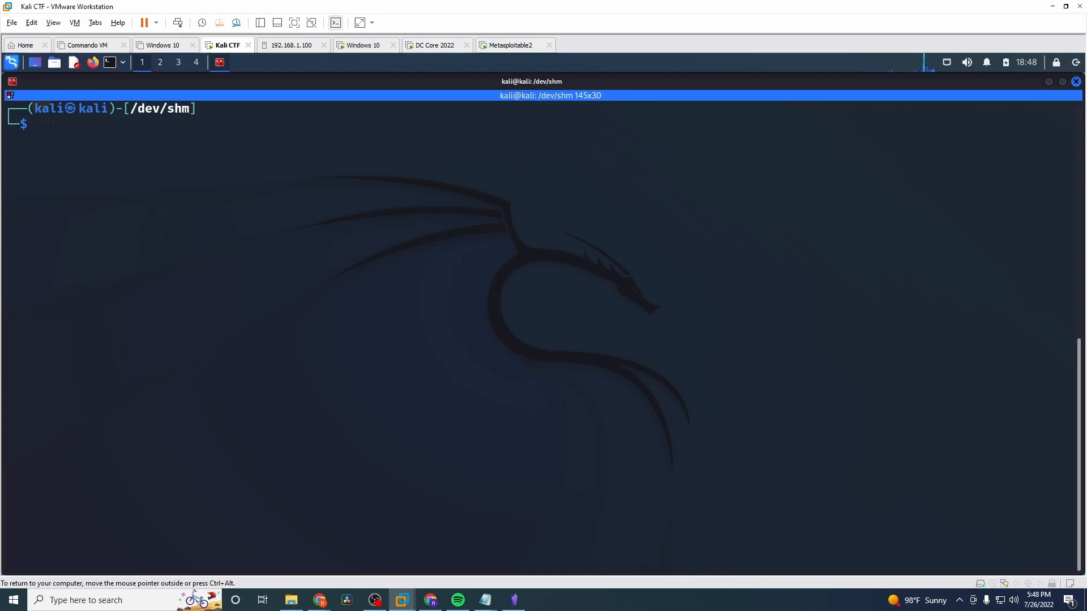
text(sudo vim /etc/hosts)
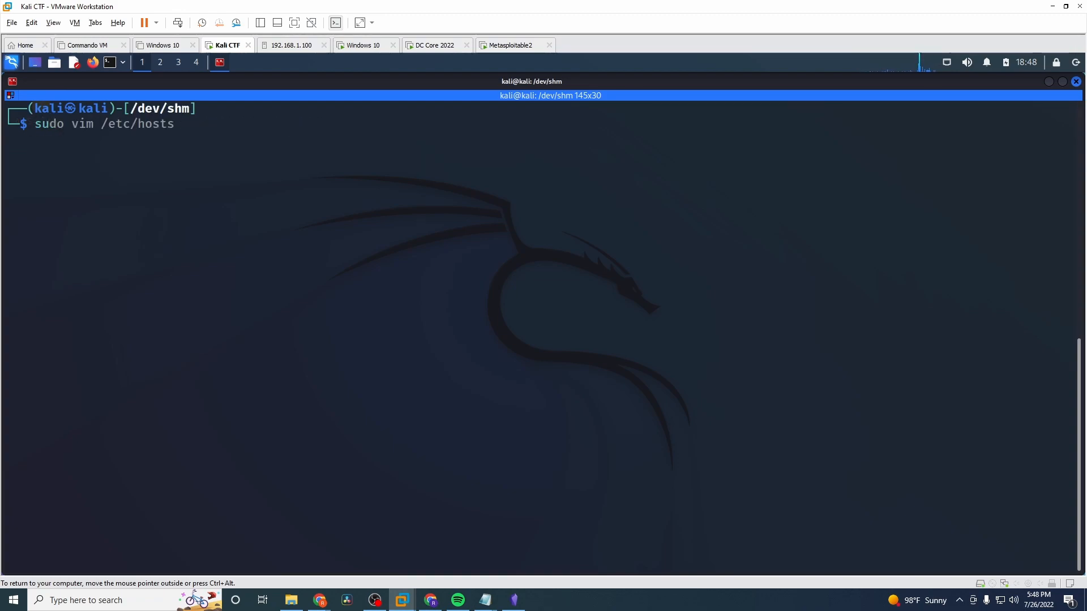
text(nmap -Pn 192.168.1.237 -vvv)
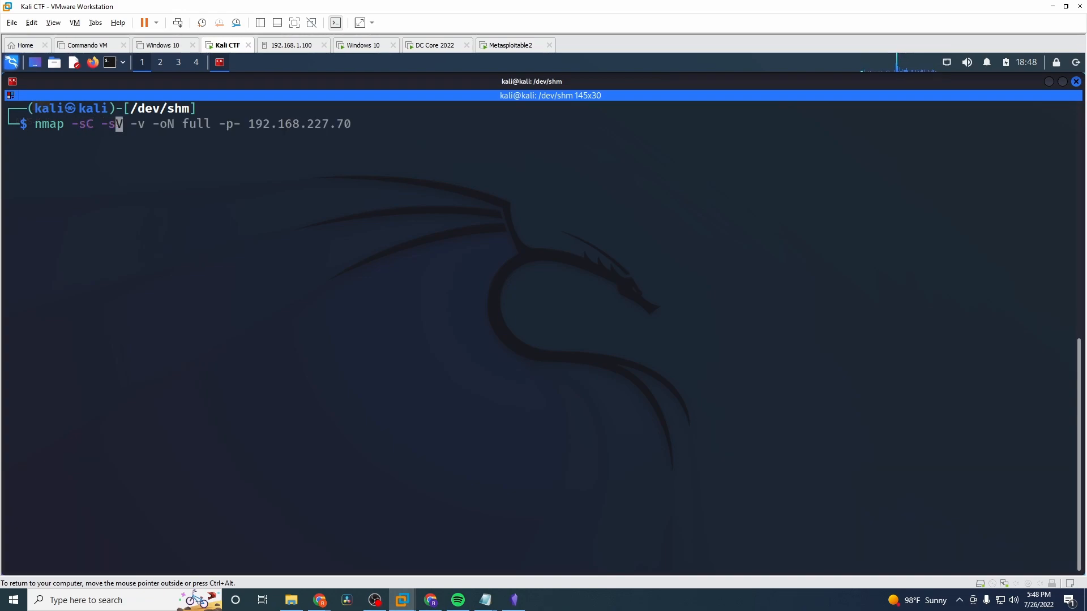
mouse_move(147, 124)
text(V -v -oN fiu)
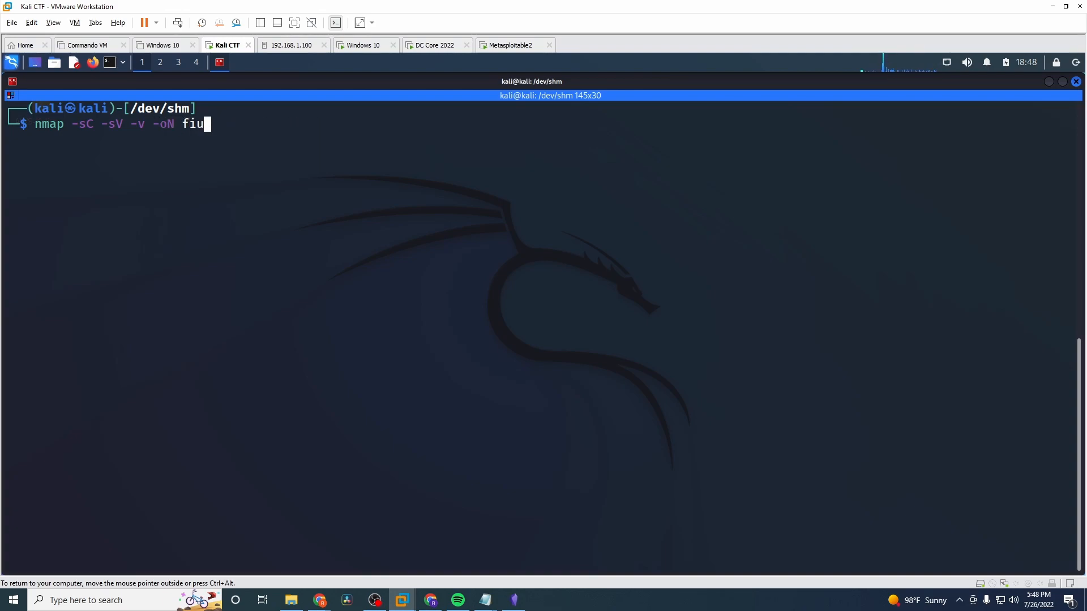
text(nitial 19)
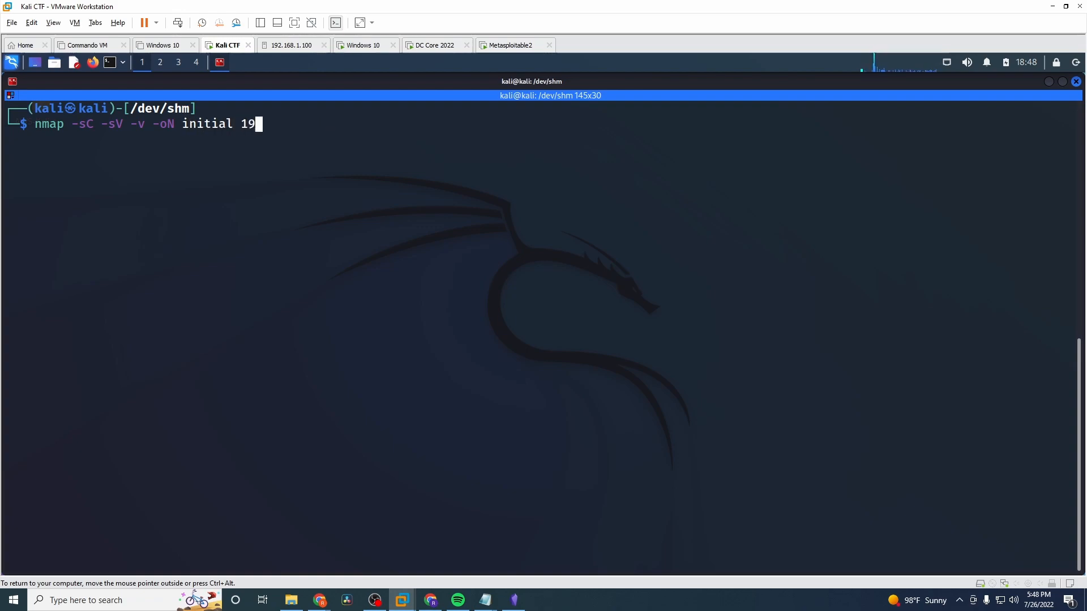
text(2.168.)
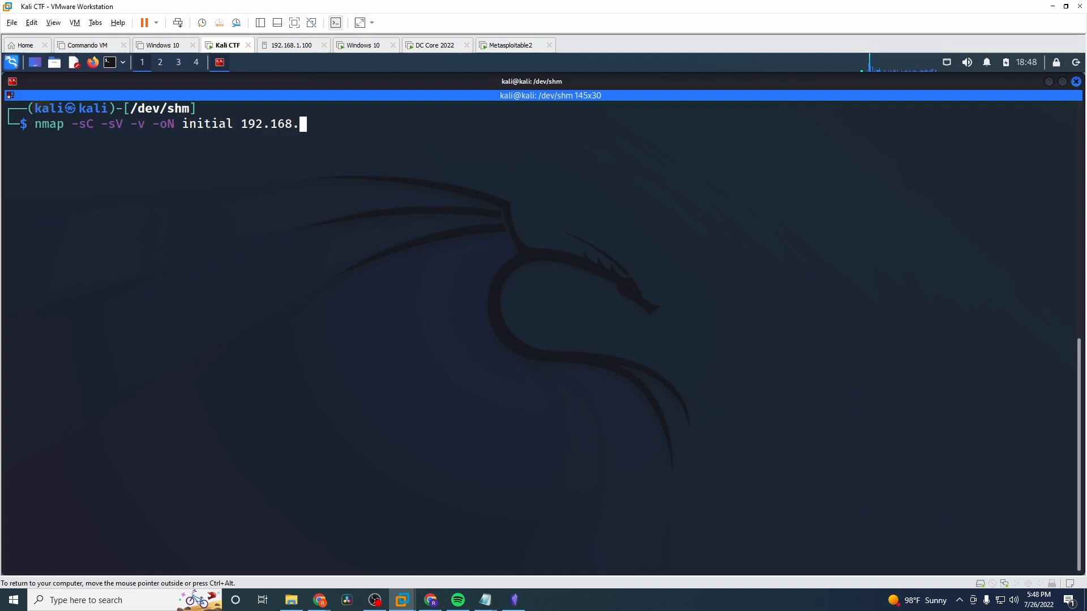
text(1.237)
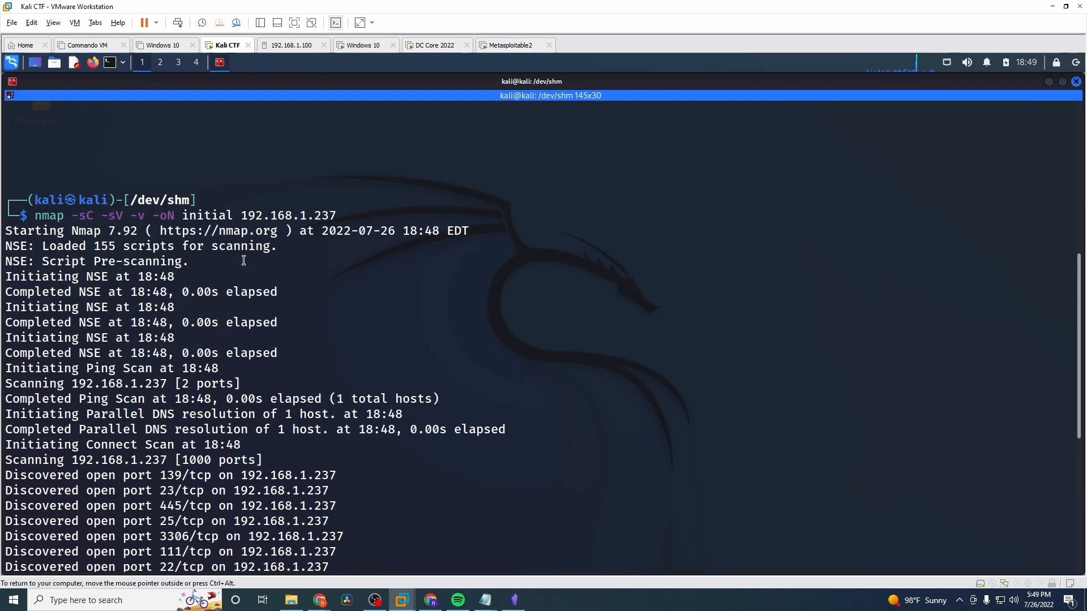
- Run the scan and copy the 'Discovered open port' lines from the output
scroll(down, 3)
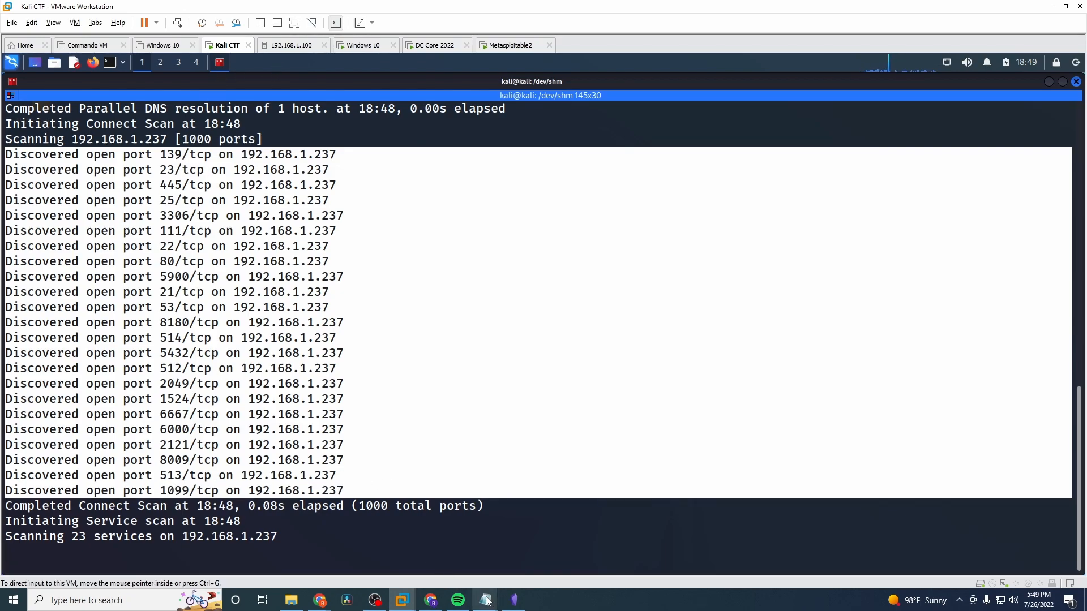
click(484, 600)
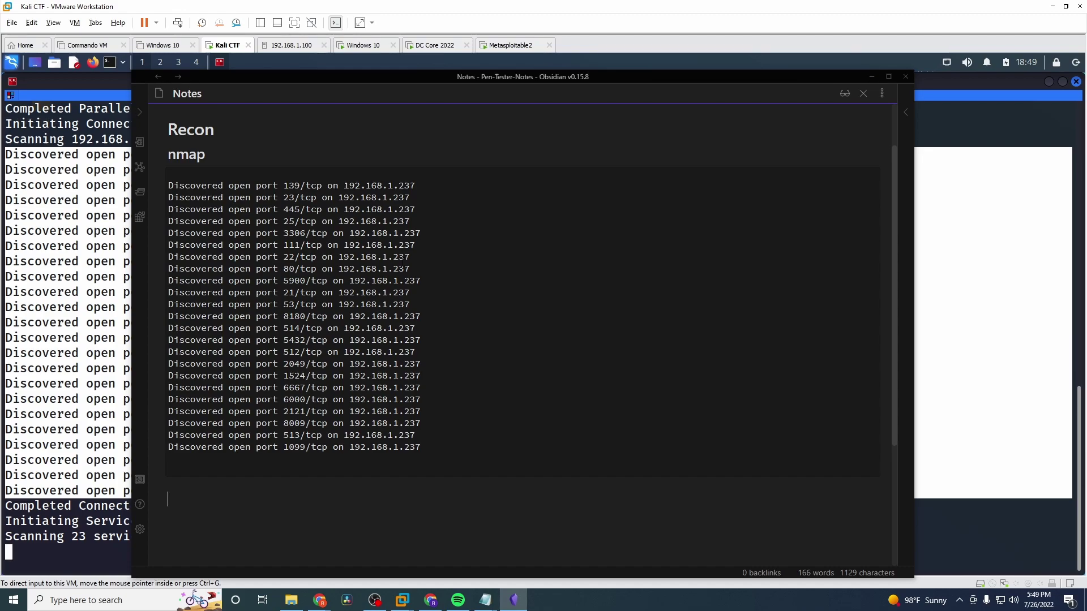
- Paste the open-port lines into a code block under nmap and begin a new subheading
text(### SMV)
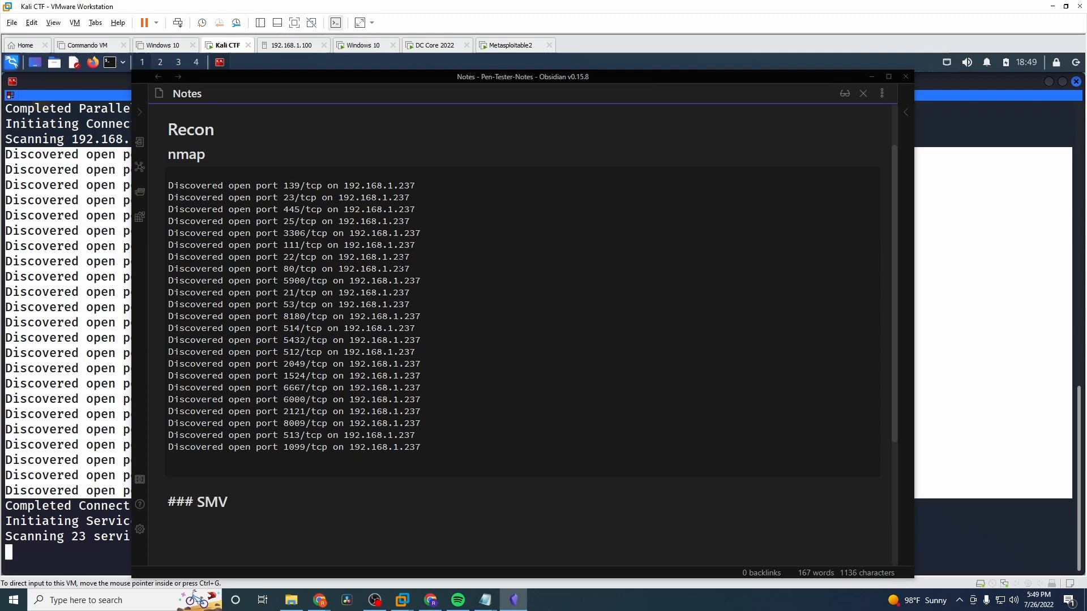
- Correct the mistyped subheading to '### SMB - TCP 445'
key(BackSpace)
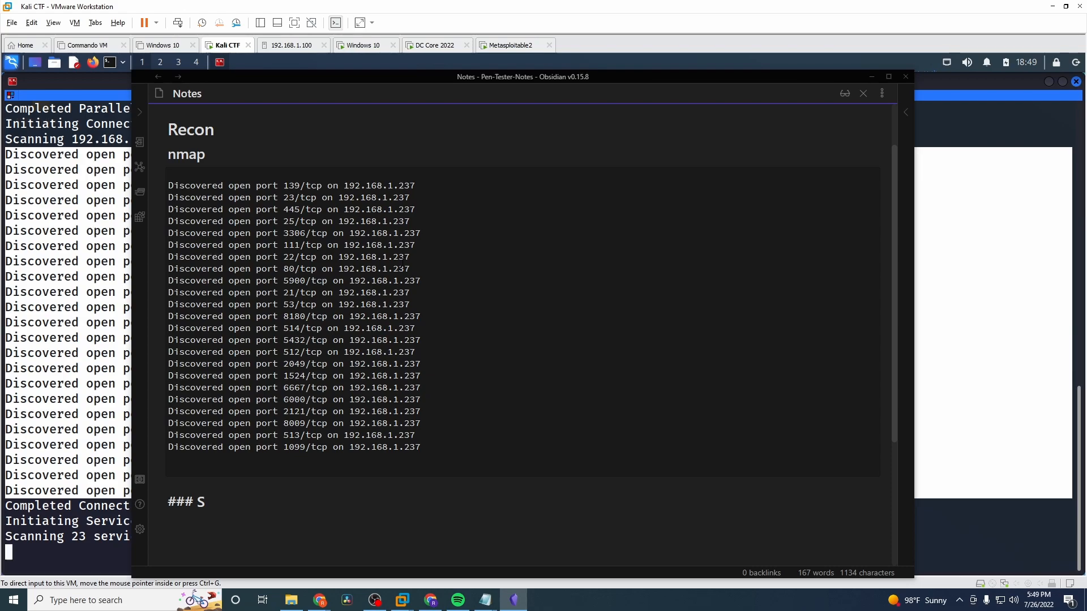
text(MB - TCP)
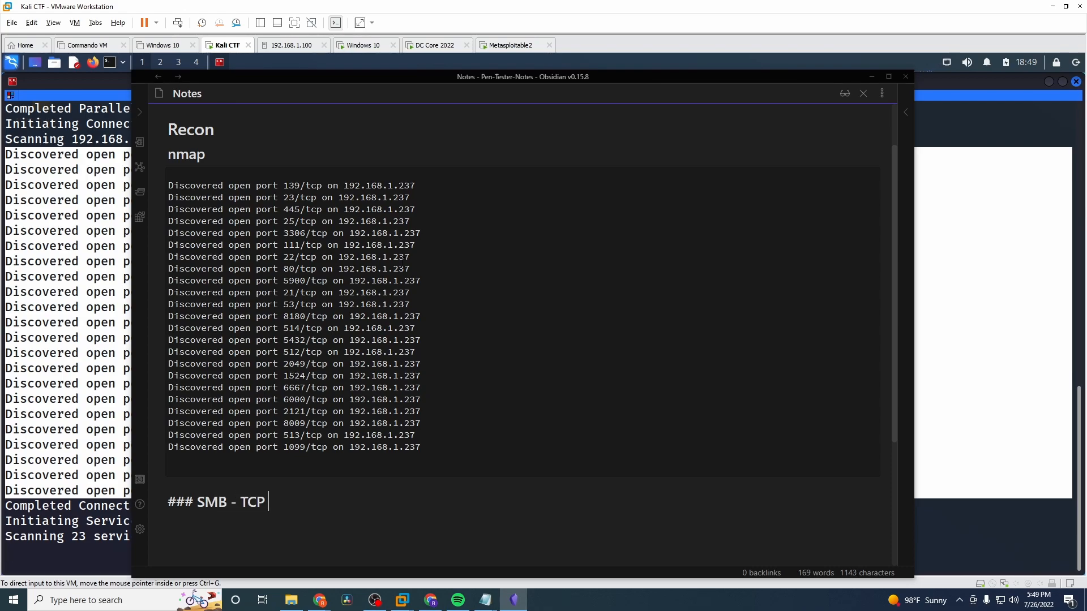
text(445)
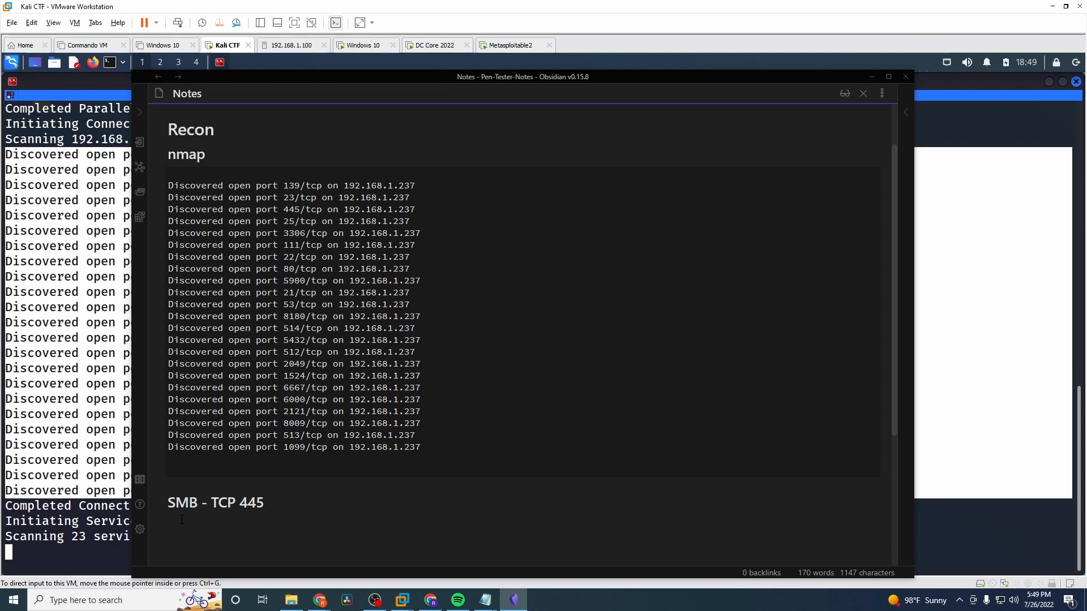
mouse_move(107, 593)
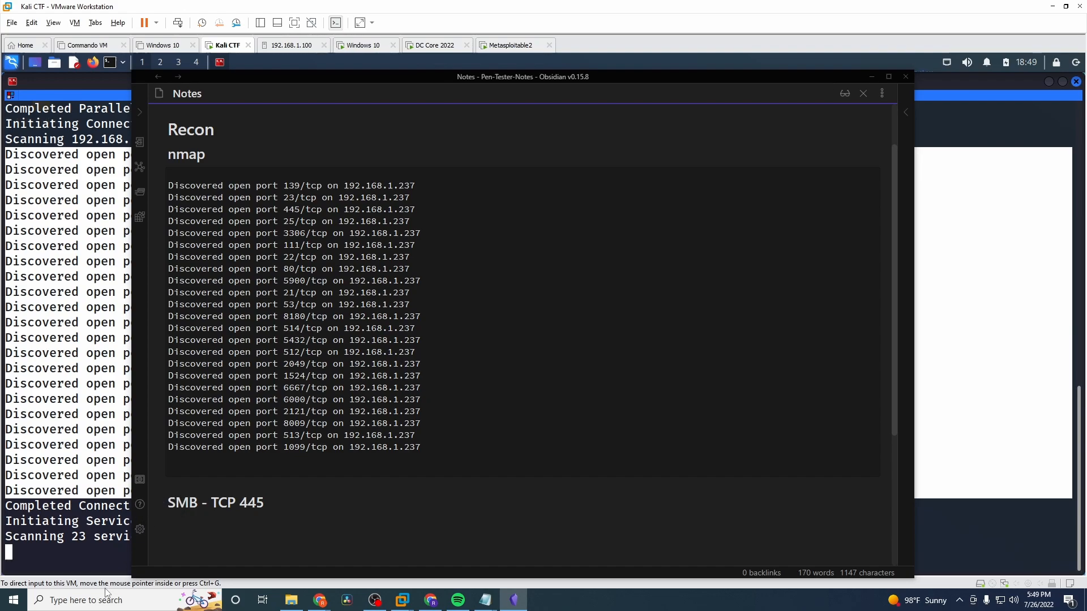
mouse_move(84, 564)
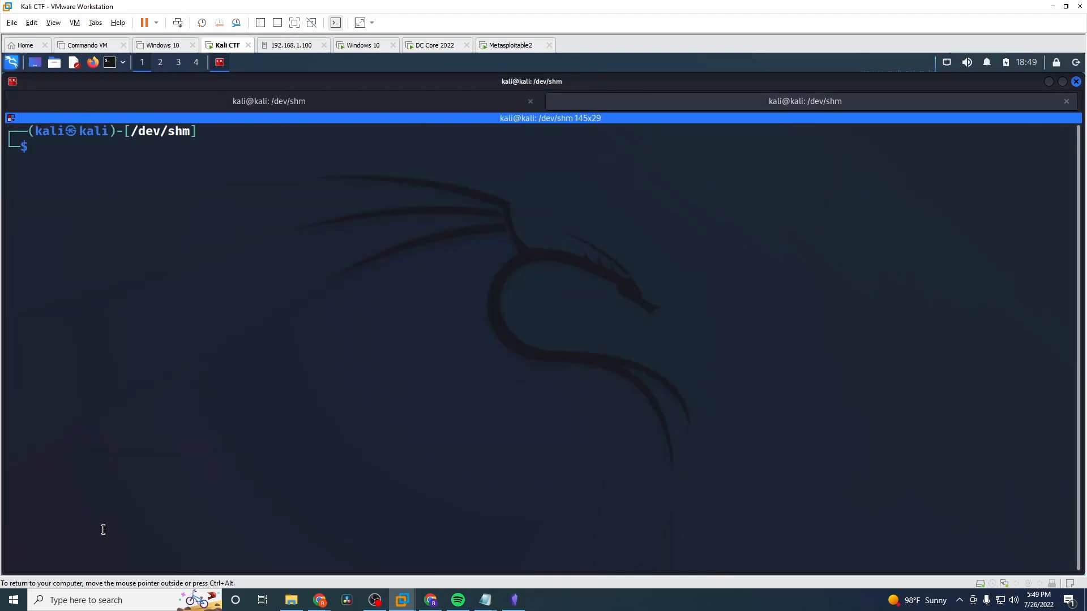
- Run crackmapexec smb 192.168.1.237 with empty credentials, then with --shares to list shares
text(crackmapexec smb 192.168.222.132 -u CReeves -p 'fq9YORXwCq1!' --shares)
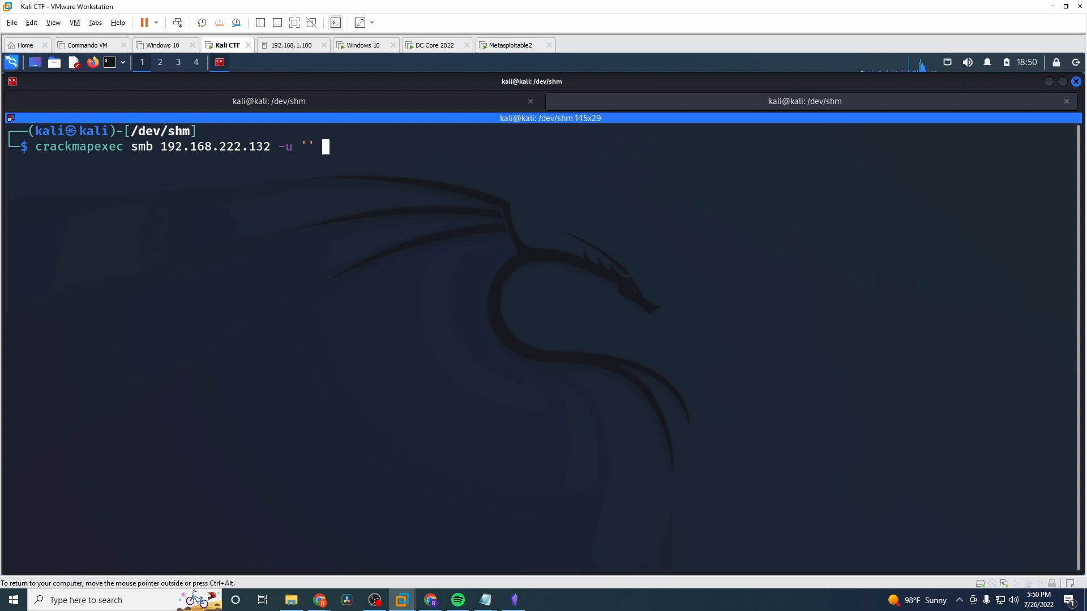
text(-p '')
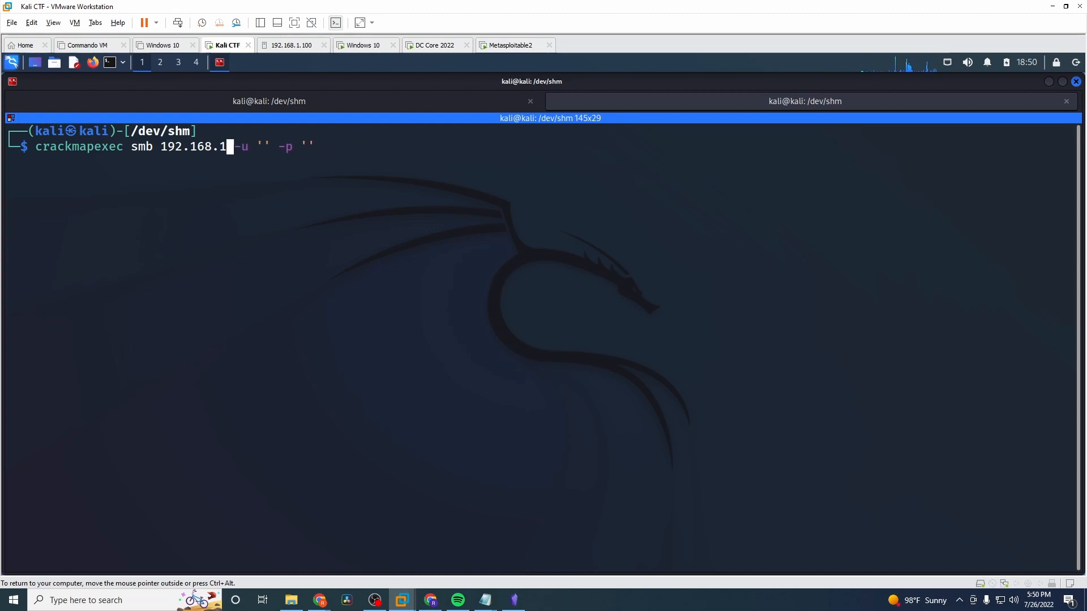
text(237)
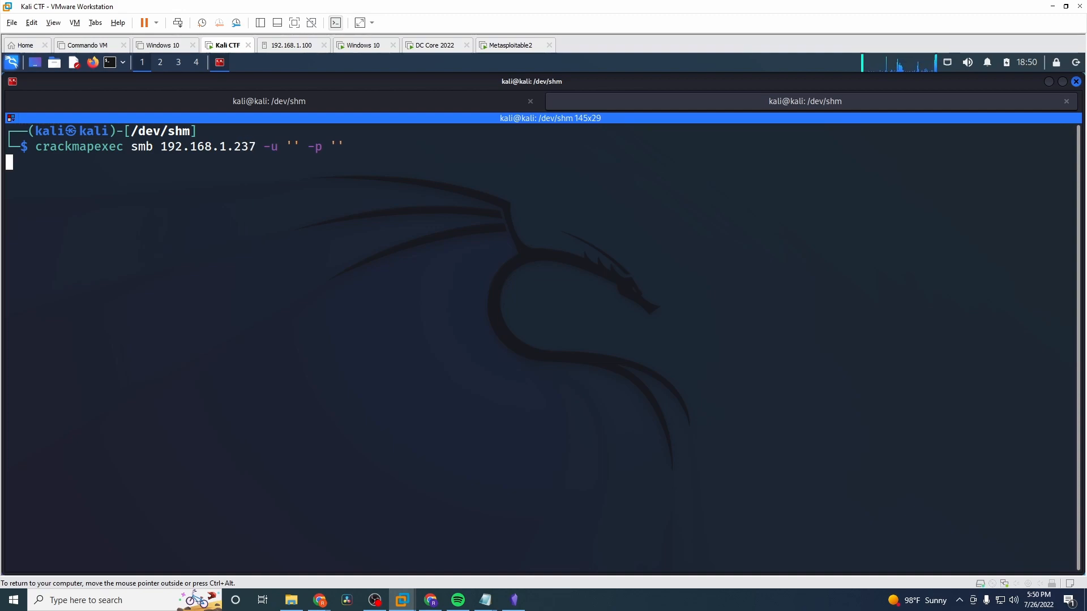
key(Return)
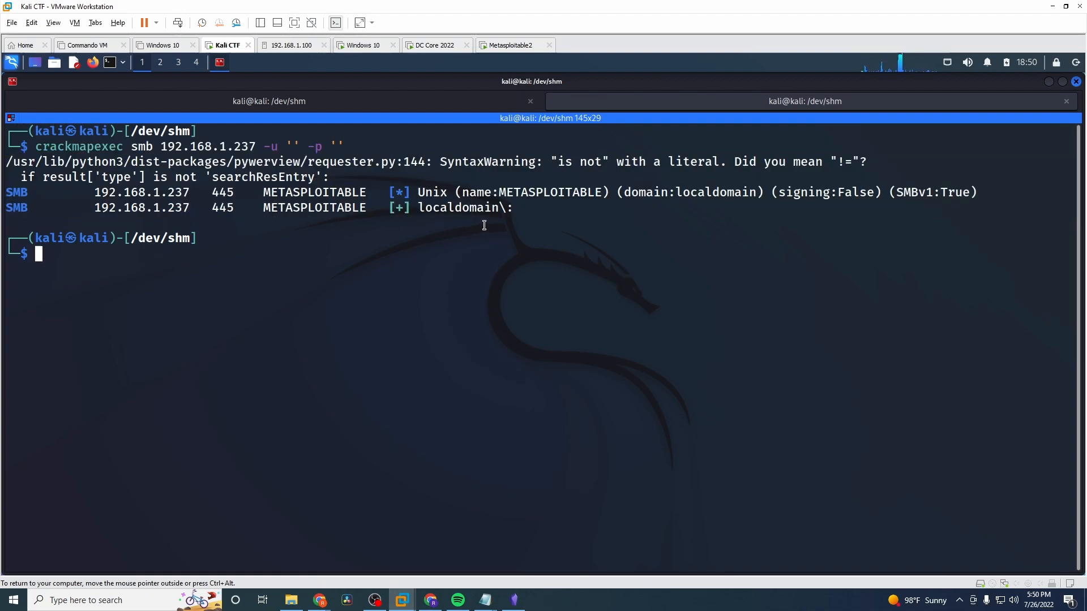
mouse_move(511, 216)
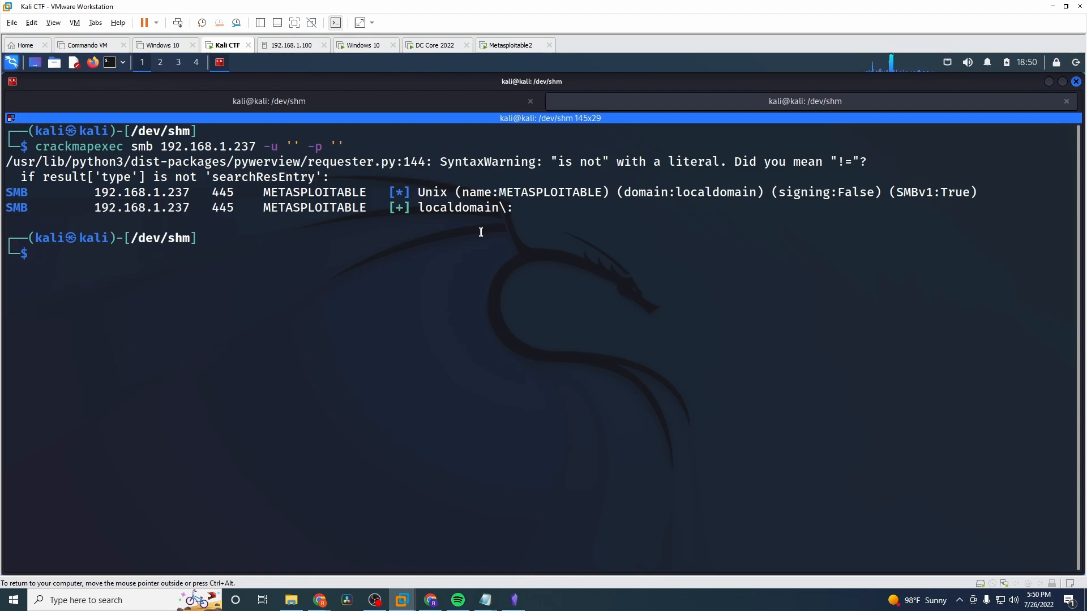
text(crackmapexec smb 192.168.1.237 -u '' -p '' --shares)
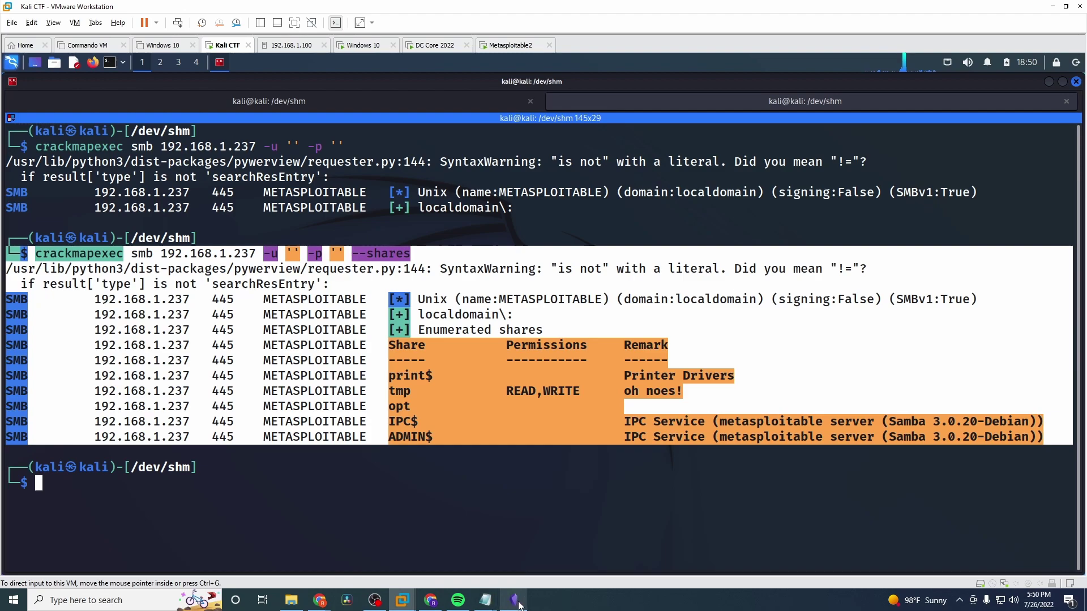
- Type 'Read and Write access to a tmp share via NULL session' below the SMB heading
click(513, 600)
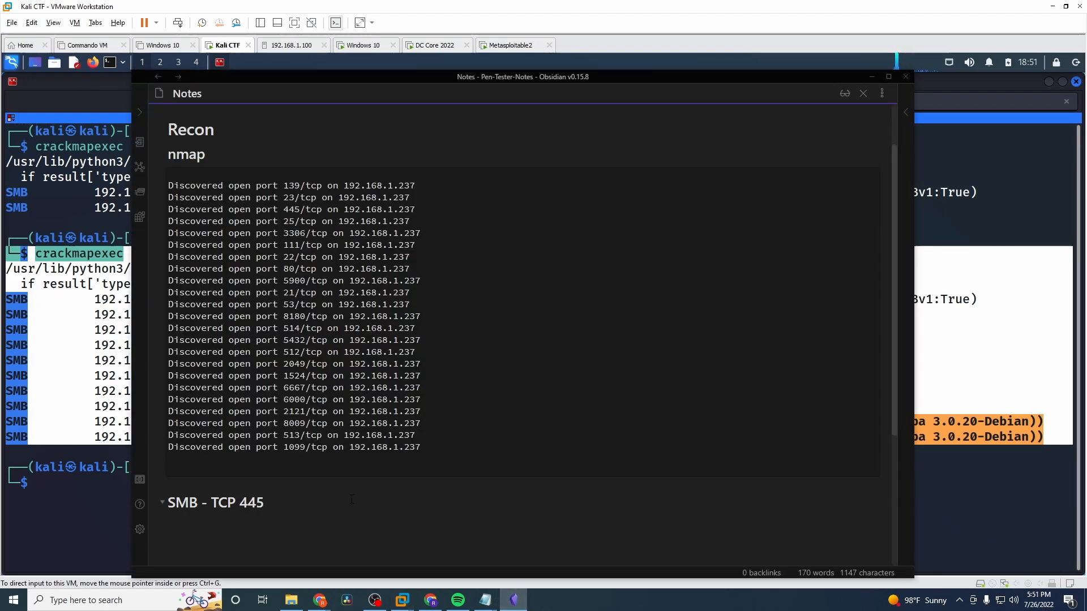
text(Read and Write to a tmp share)
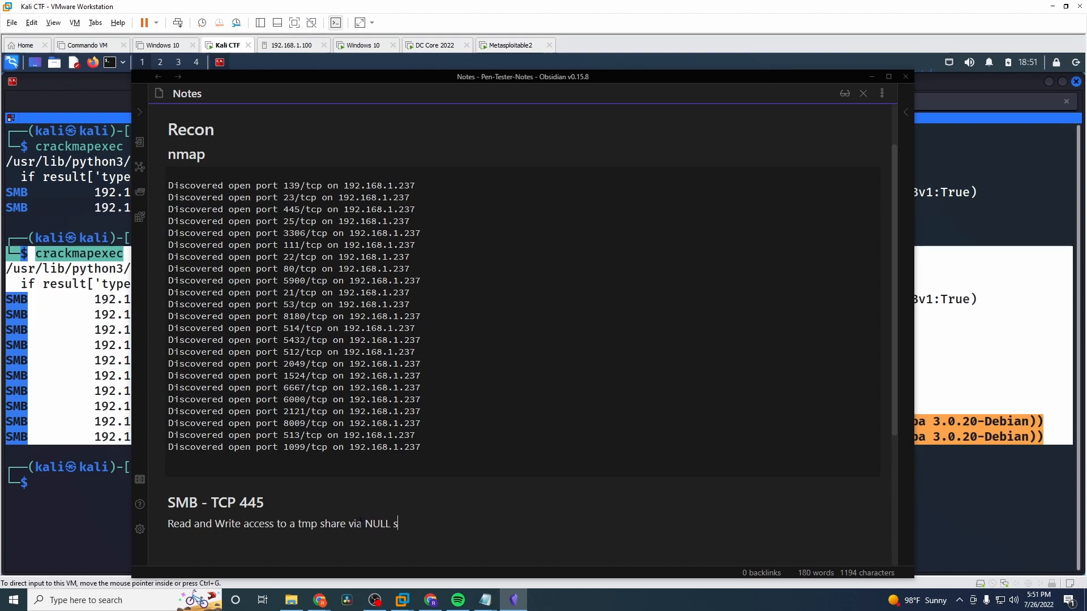
text(ession)
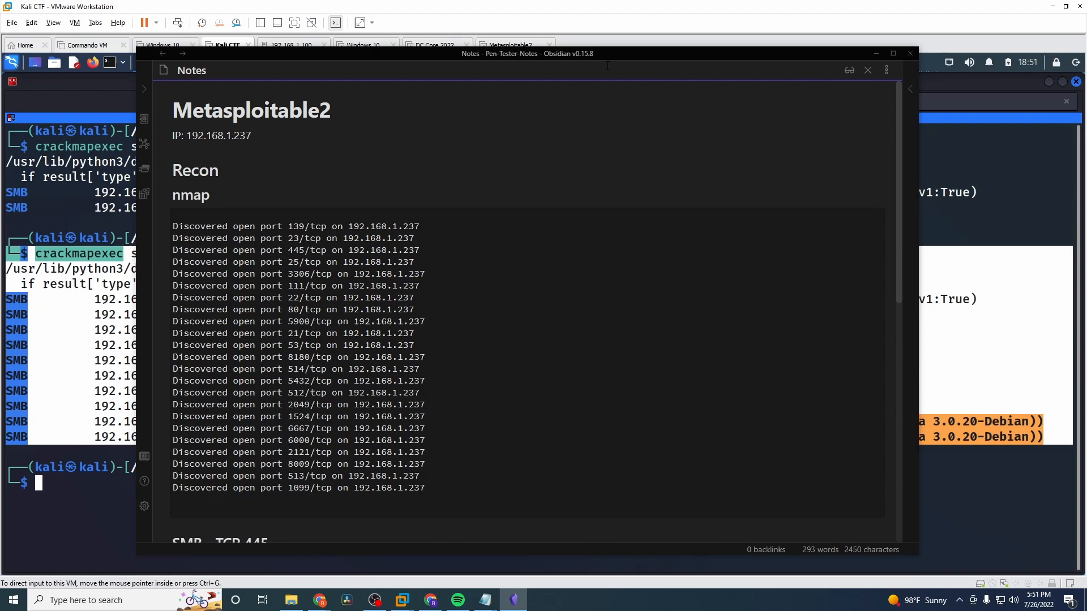
- Type an 'Open Ports' label under the nmap heading for 192.168.1.237's discovered ports
scroll(down, 3)
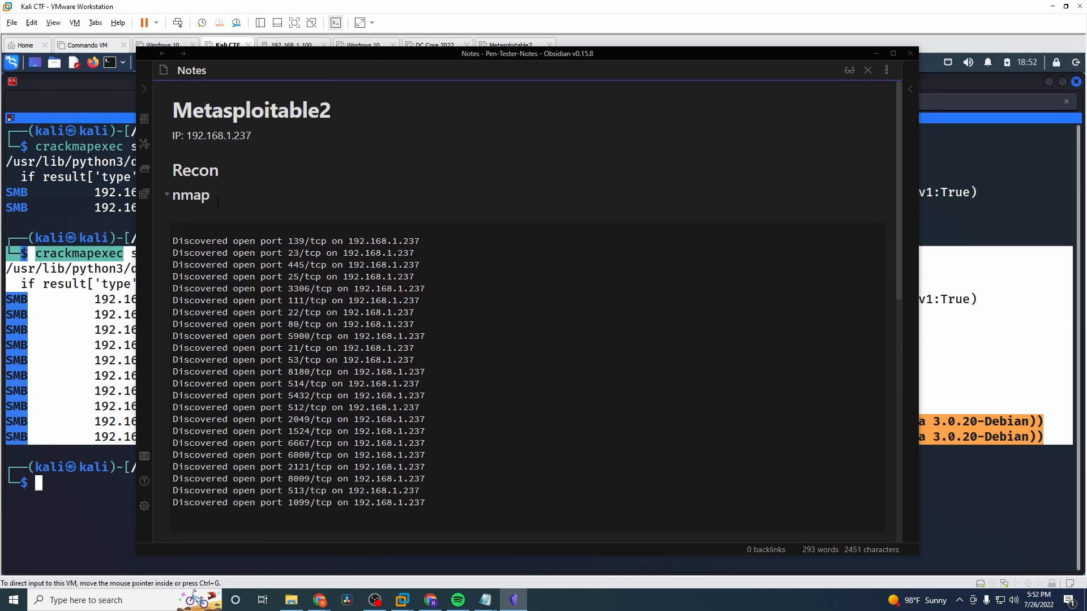
text(Open Por)
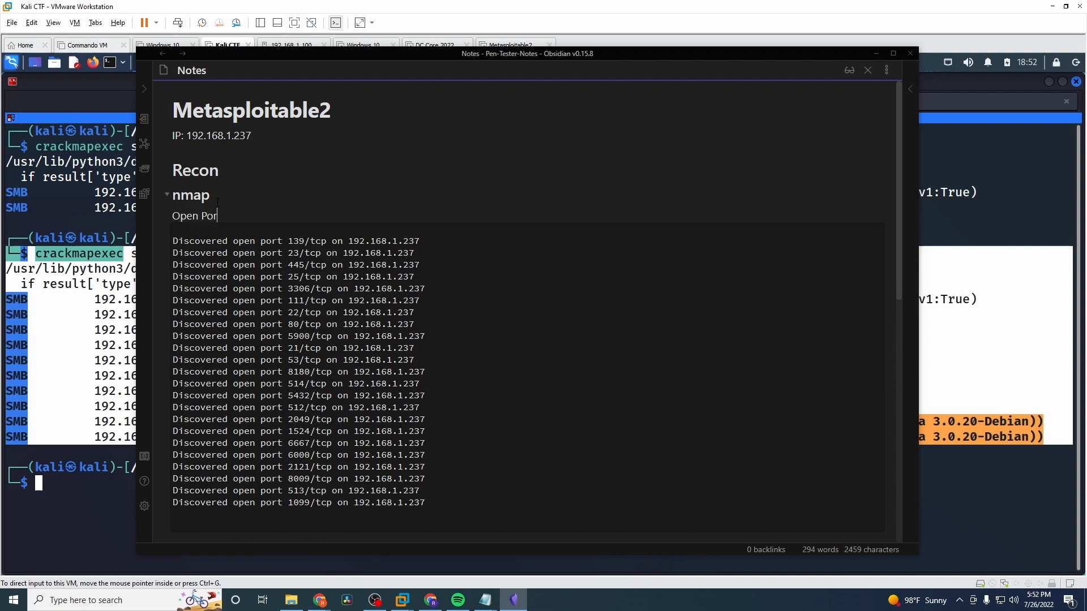
text(ts)
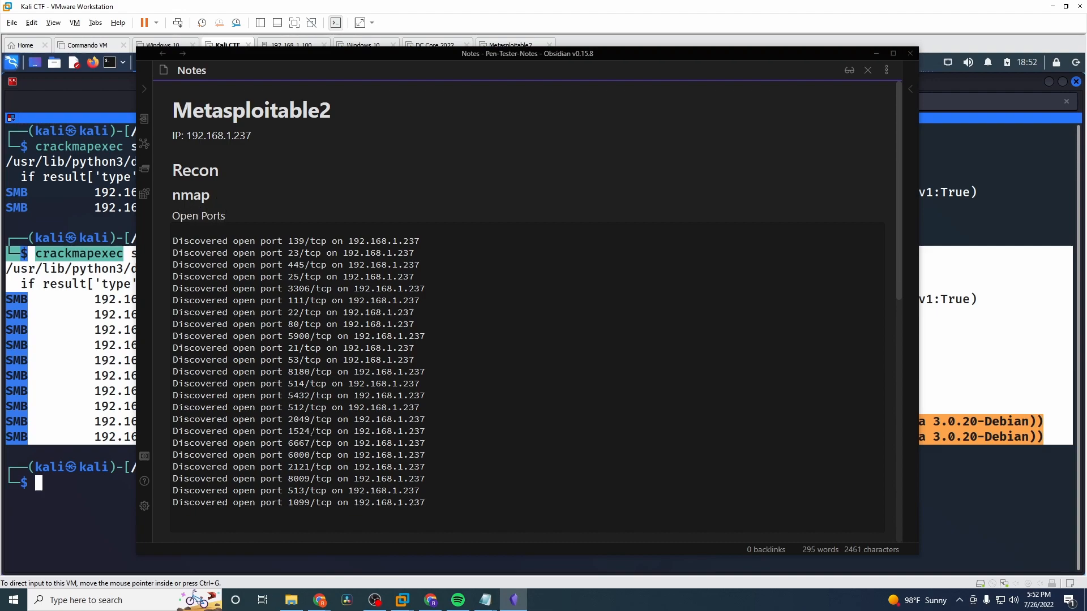
scroll(down, 3)
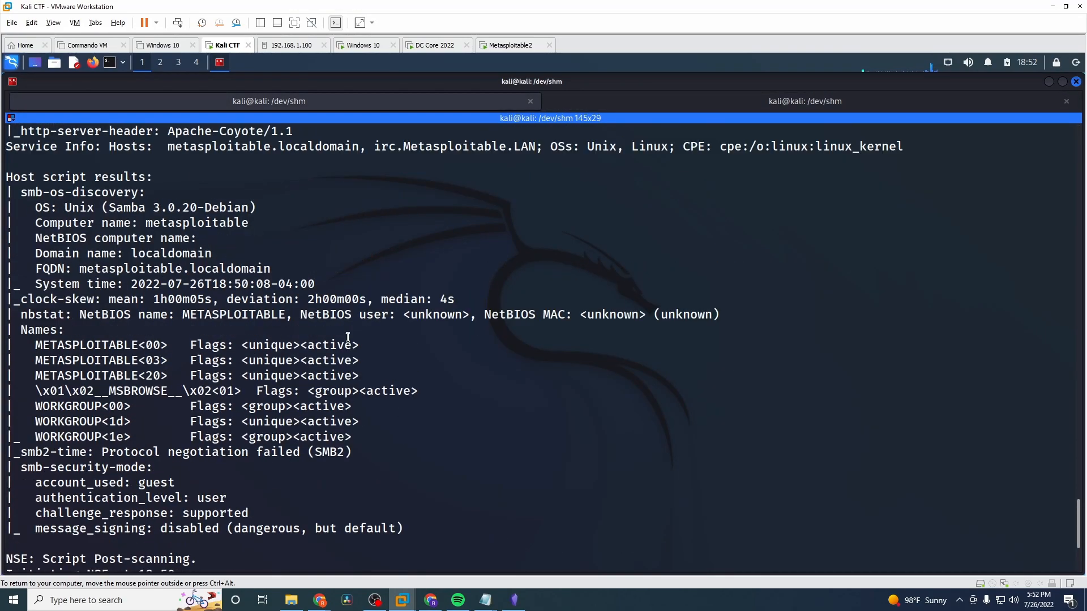
- Run 'nmap -sC -sV -v -oN initial 192.168.1.237' and list the saved output file
scroll(down, 3)
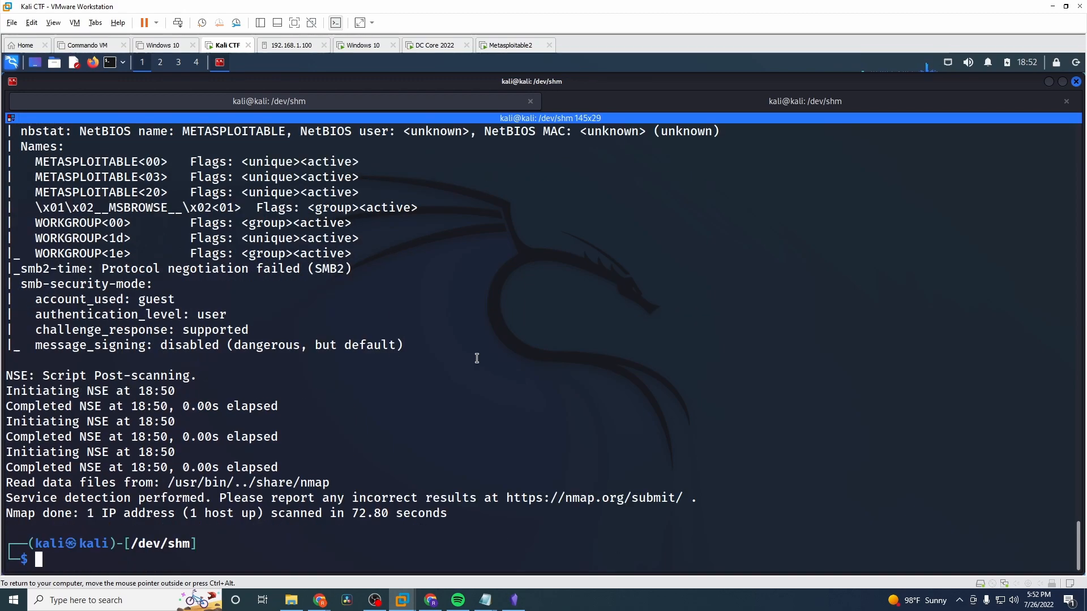
text(nmap -sC -sV -v -oN initial 192.168.1.237)
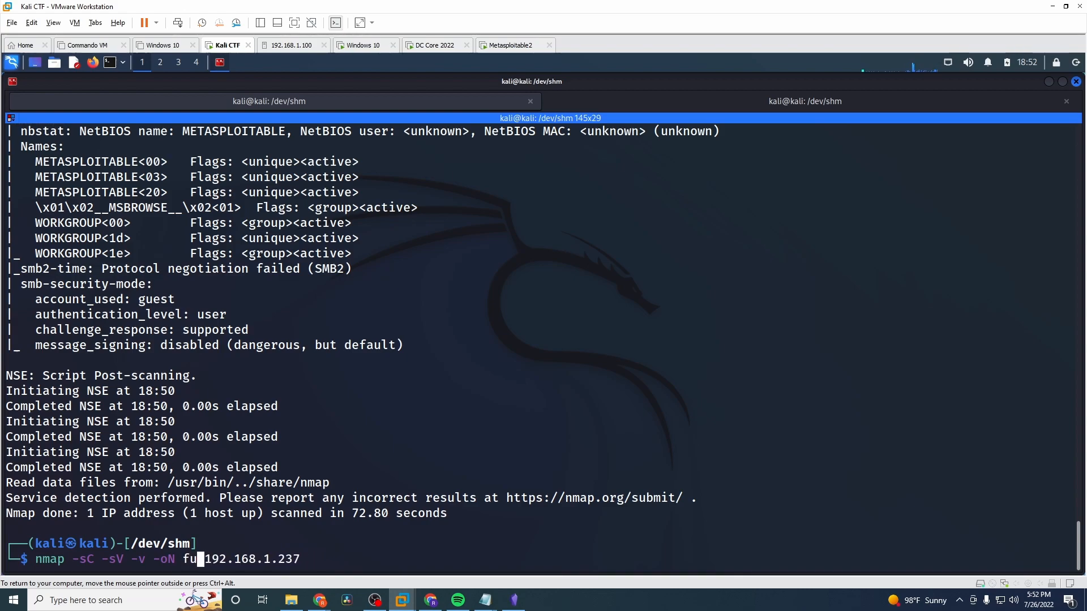
text(ll)
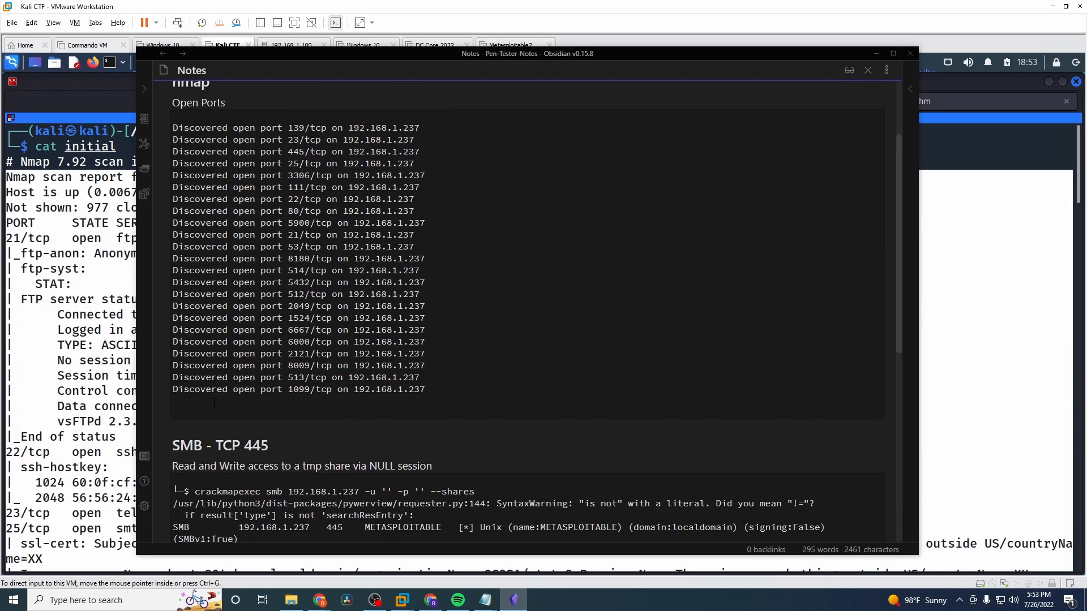
- Add a 'Scan' label below the open ports and paste the full initial nmap report
scroll(down, 3)
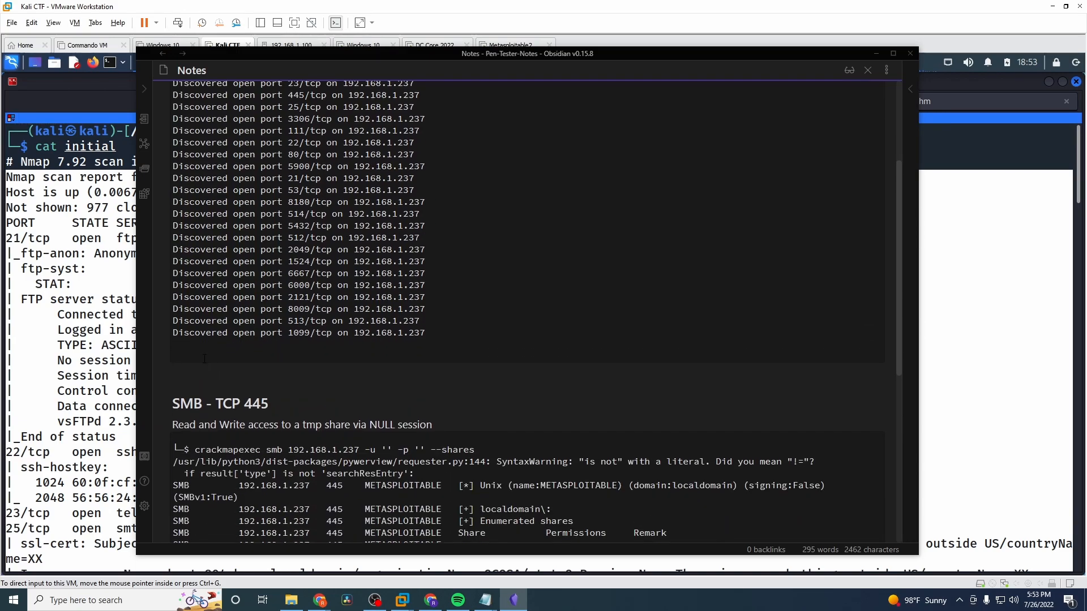
text(Scan)
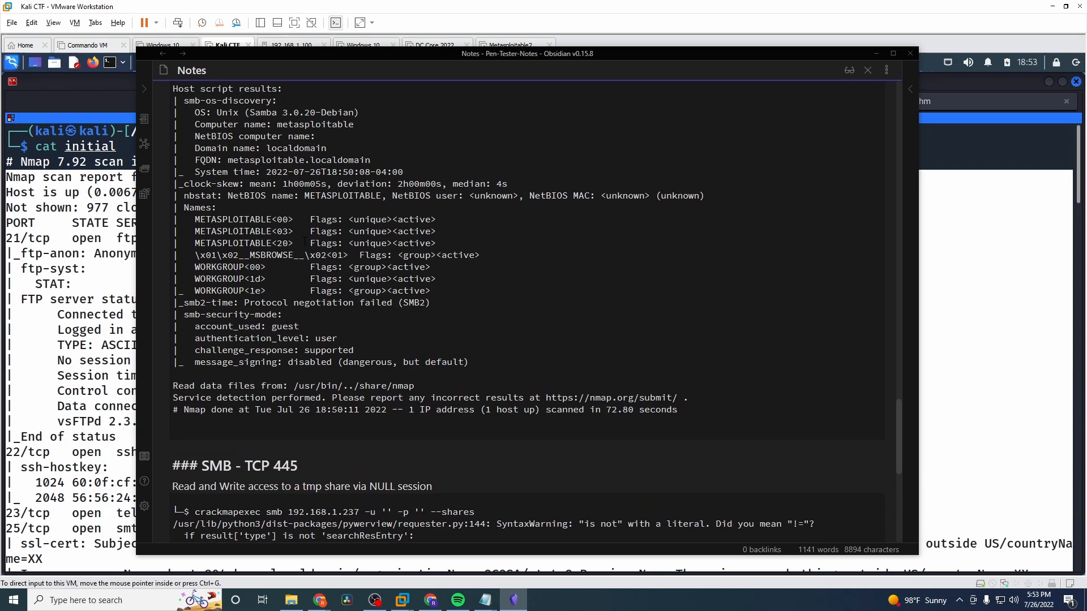
scroll(down, 3)
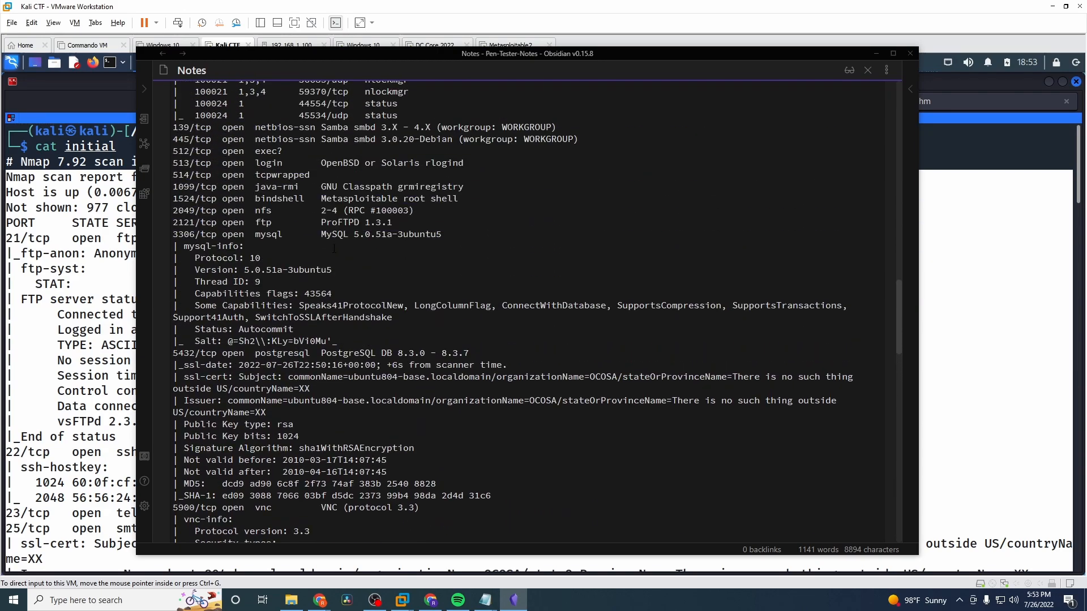
scroll(down, 3)
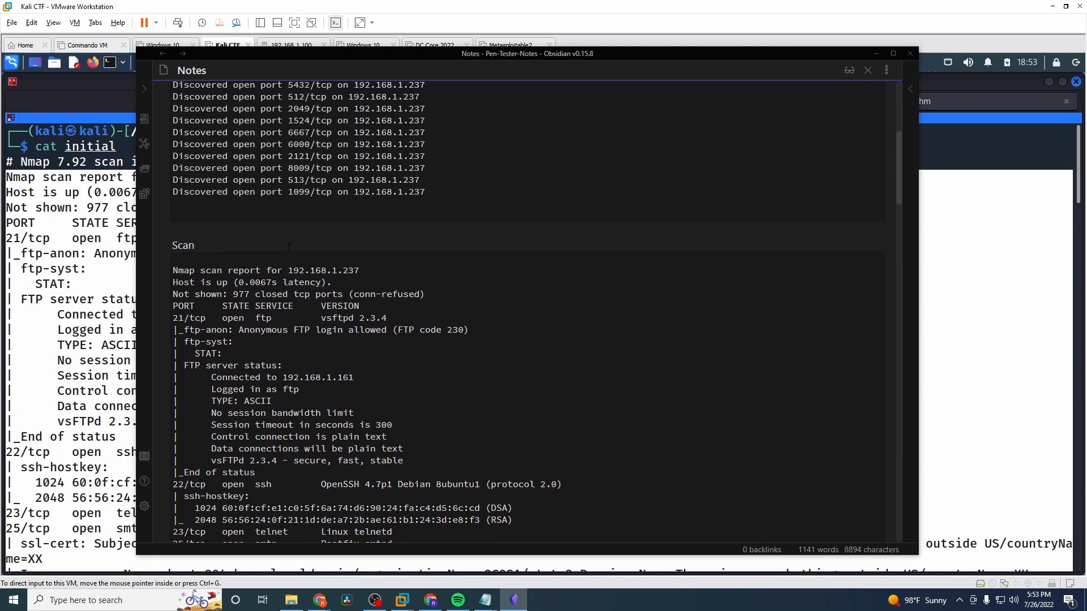
scroll(down, 3)
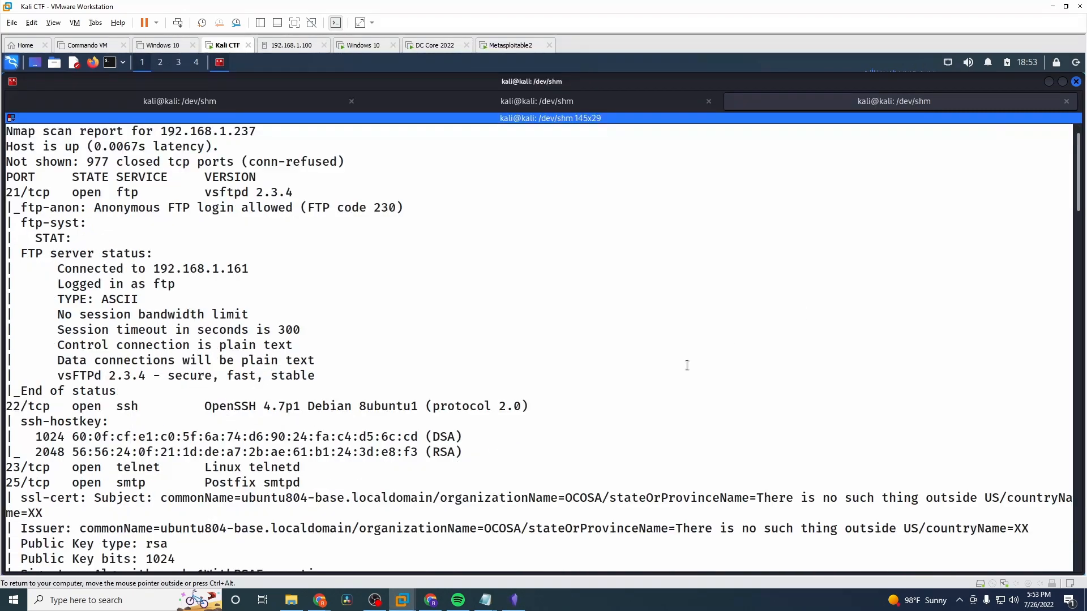
- Start an anonymous FTP session to 192.168.1.237 from the Kali terminal
click(513, 600)
text(ftp 192.1)
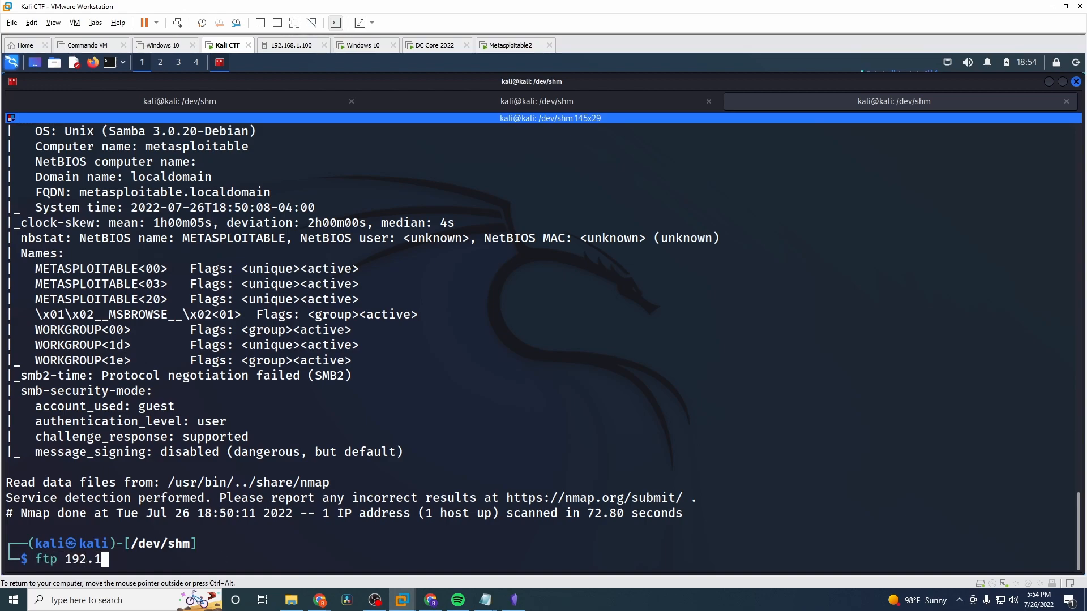
text(6)
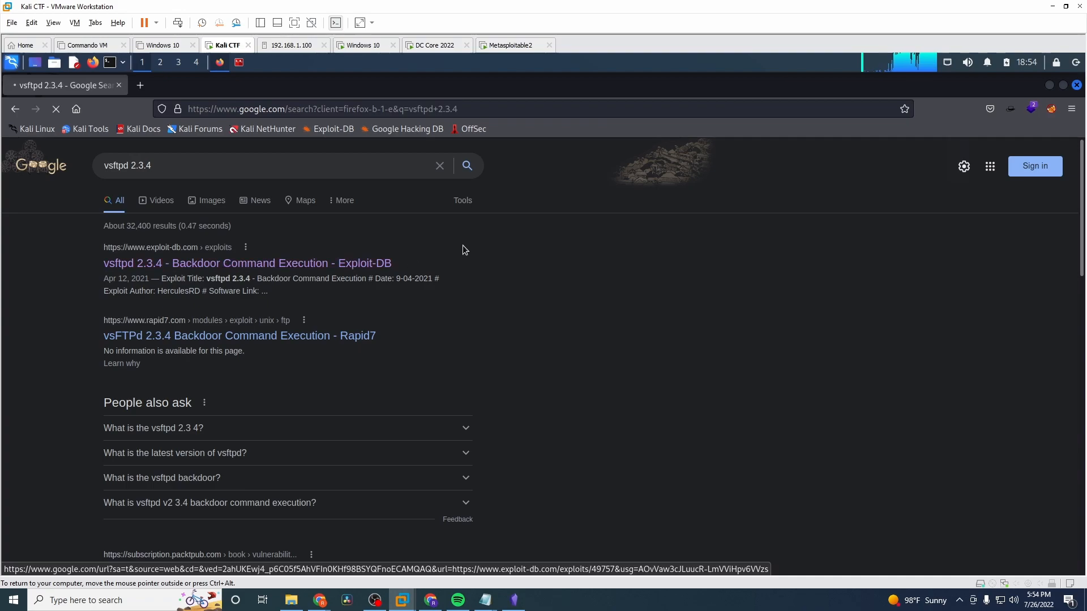
- Open the 'vsftpd 2.3.4 - Backdoor Command Execution' Exploit-DB search result
click(247, 263)
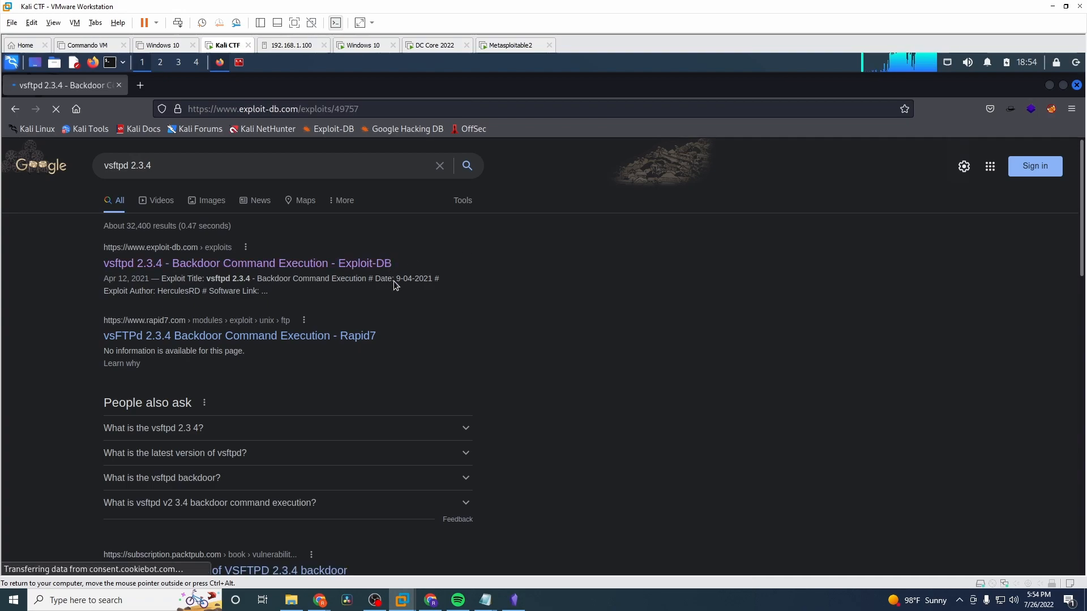
click(247, 263)
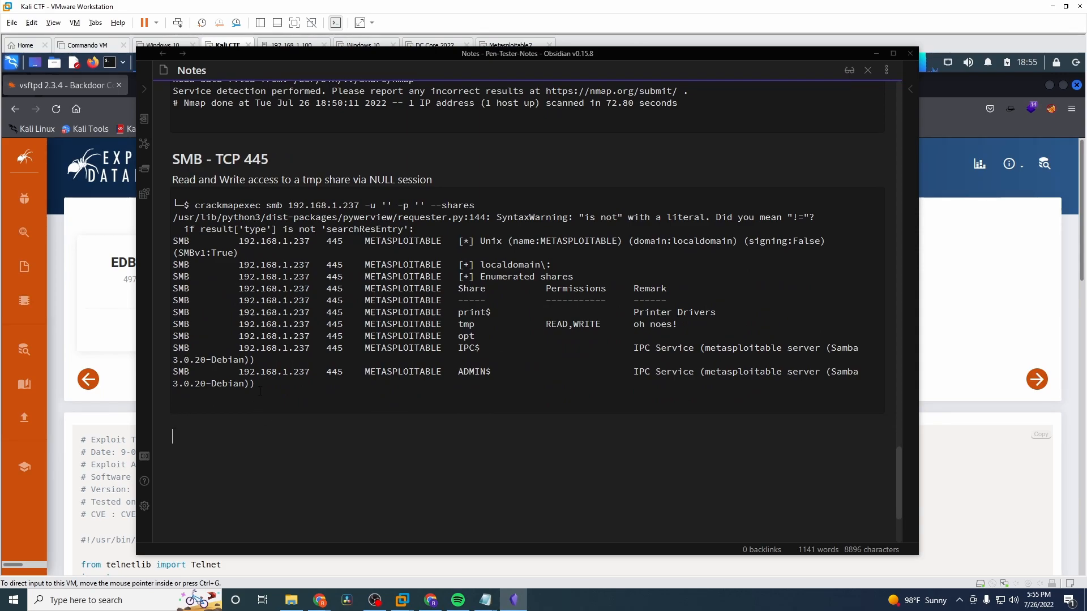
- Add a '### FTP - TCP 21' heading followed by the line 'Anonymous FTP enabled'
text(##)
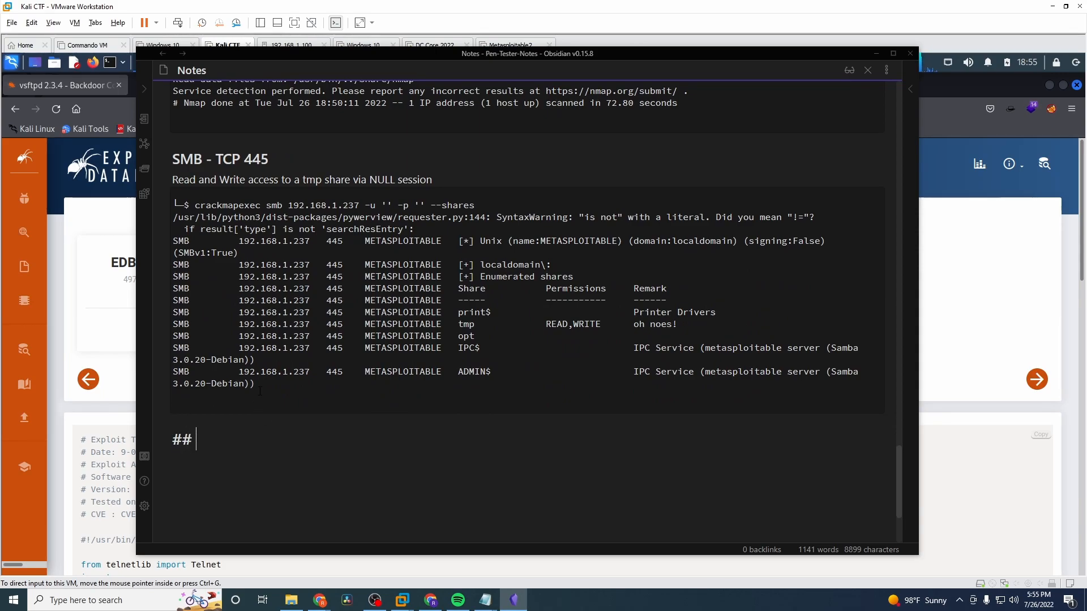
key(Backspace)
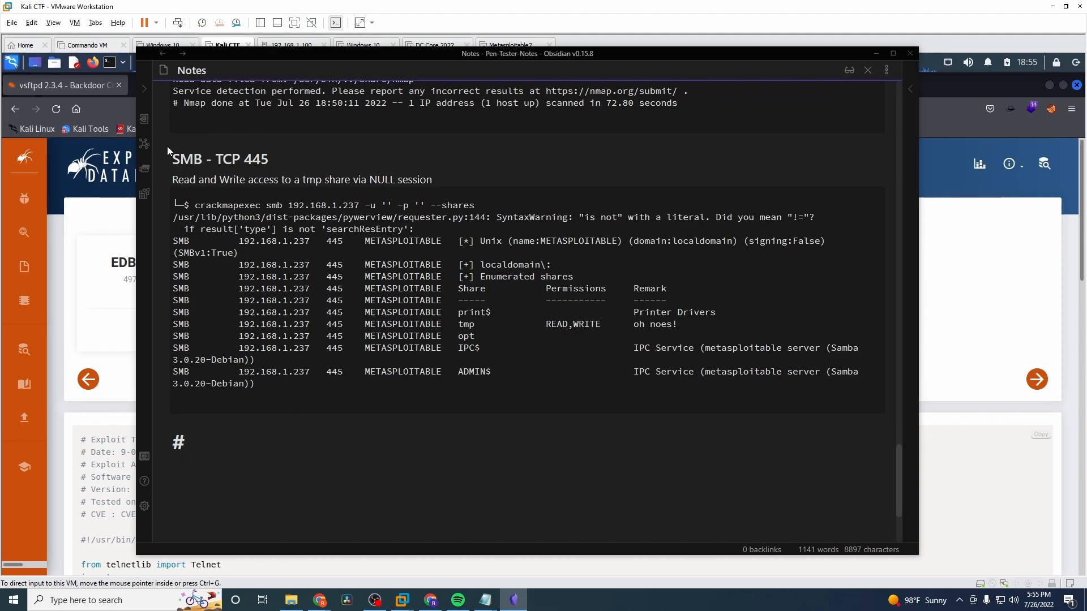
click(198, 441)
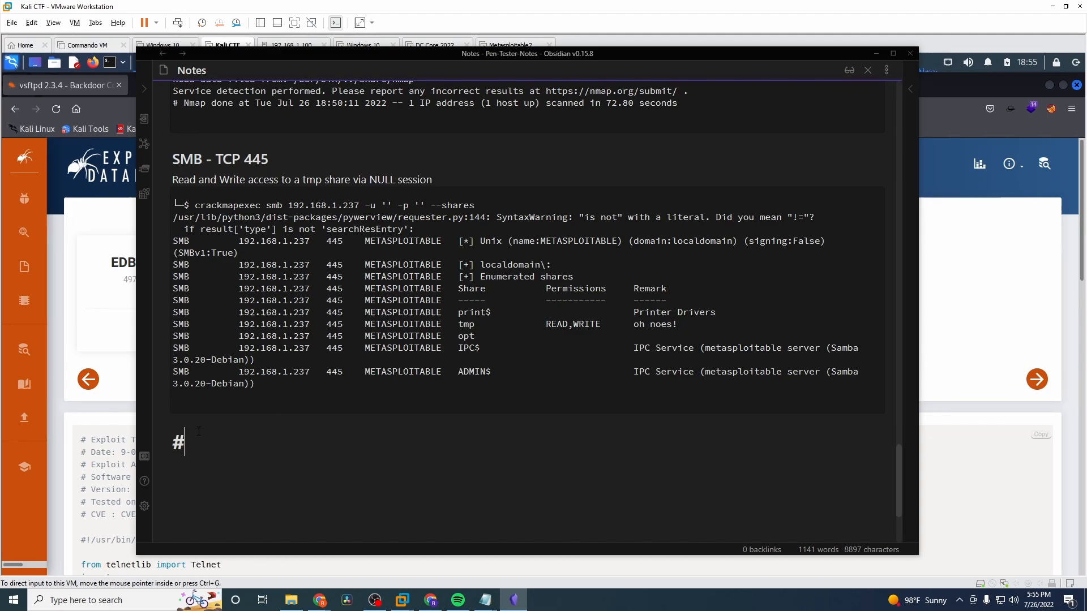
text(## FTP -)
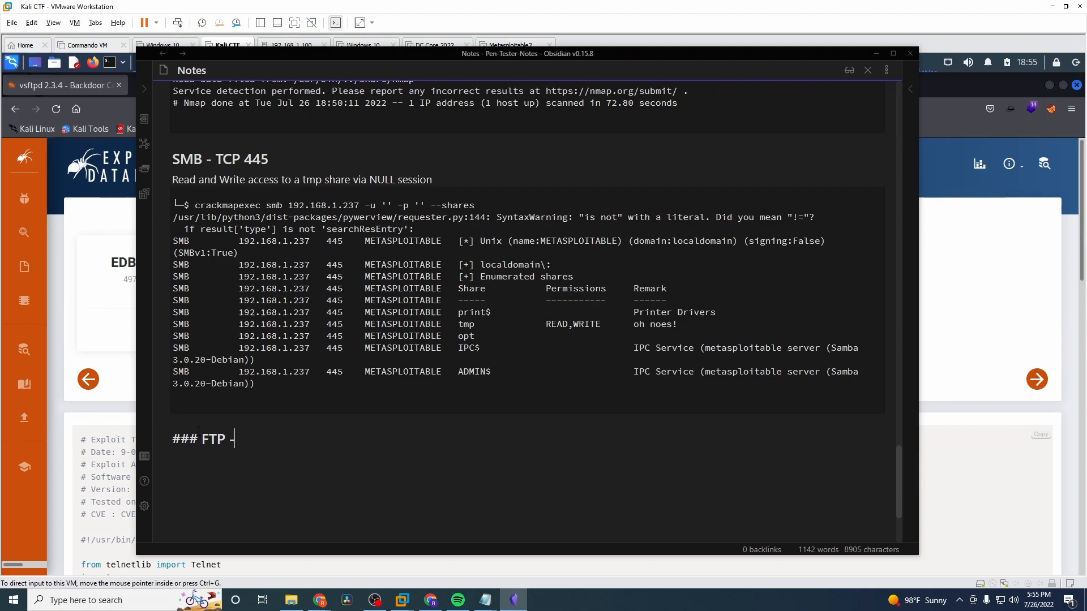
text(TCP 21)
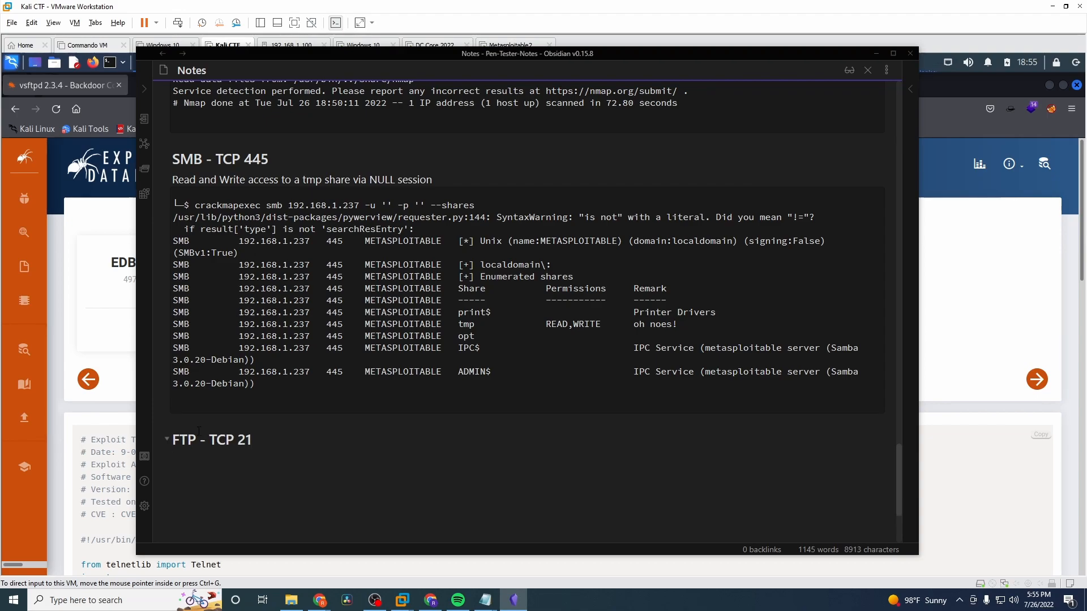
text(Anonymous FTP enab)
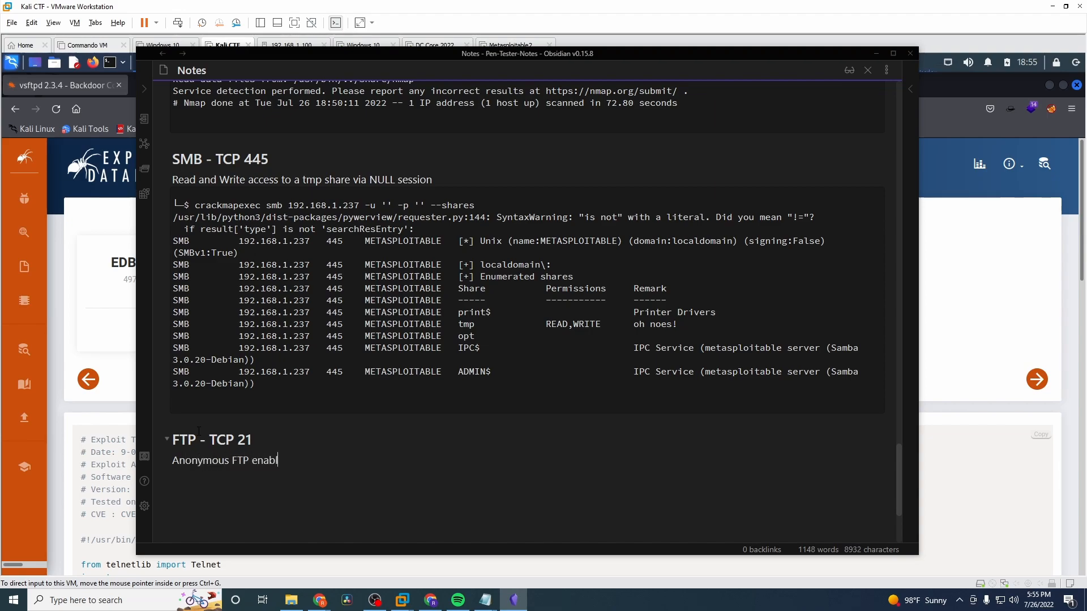
text(led)
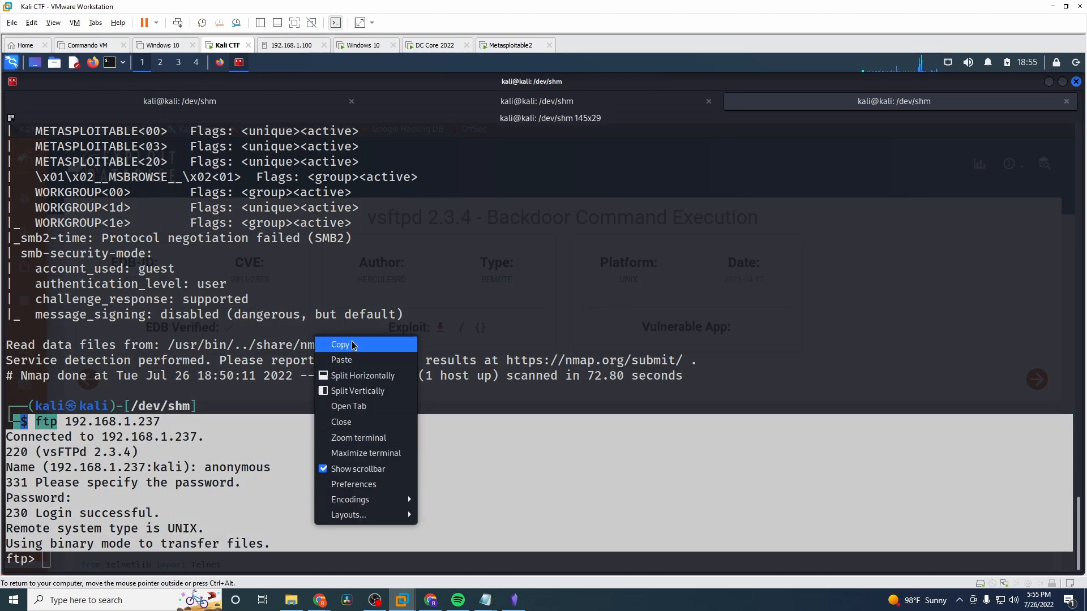
- Paste the anonymous FTP login transcript below the 'Anonymous FTP enabled' line
click(512, 600)
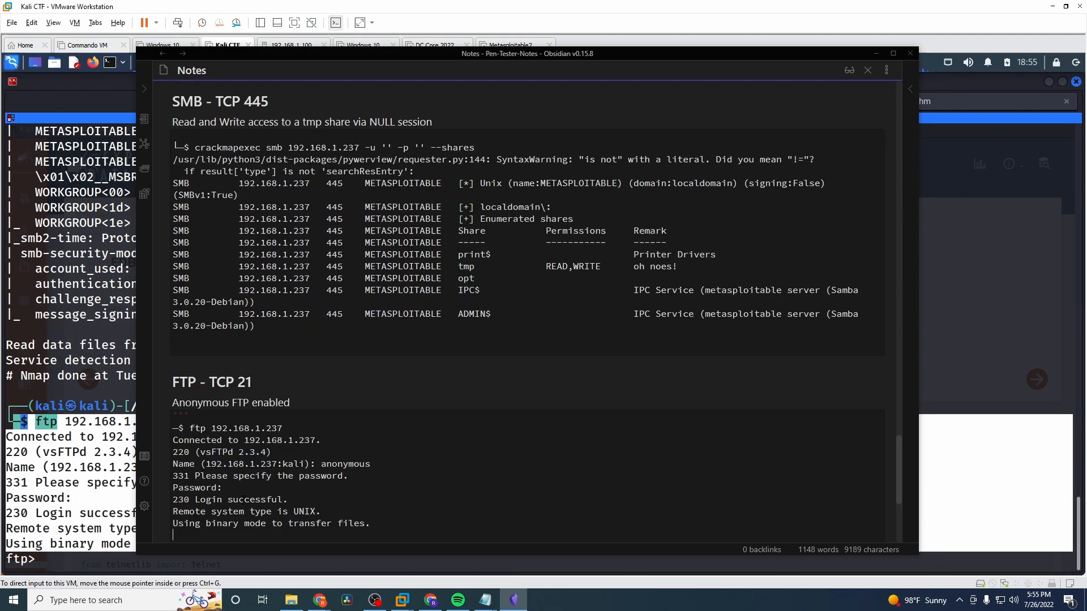
scroll(down, 3)
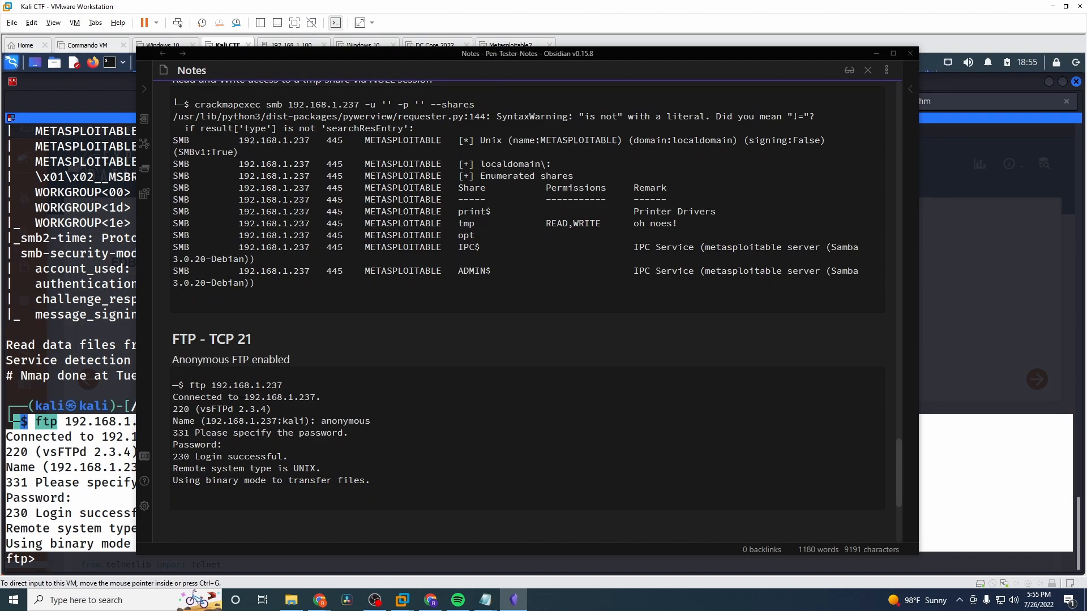
- Write that the FTP server is running vsftpd 2.3.4, which has a remote code execution vulnerability
text(T)
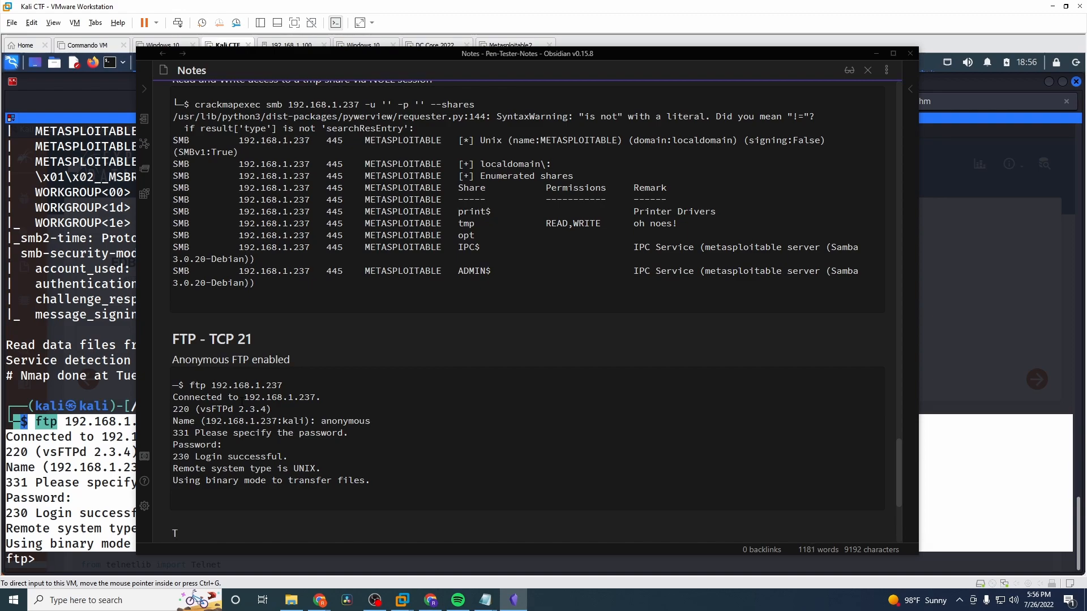
text(he FTP)
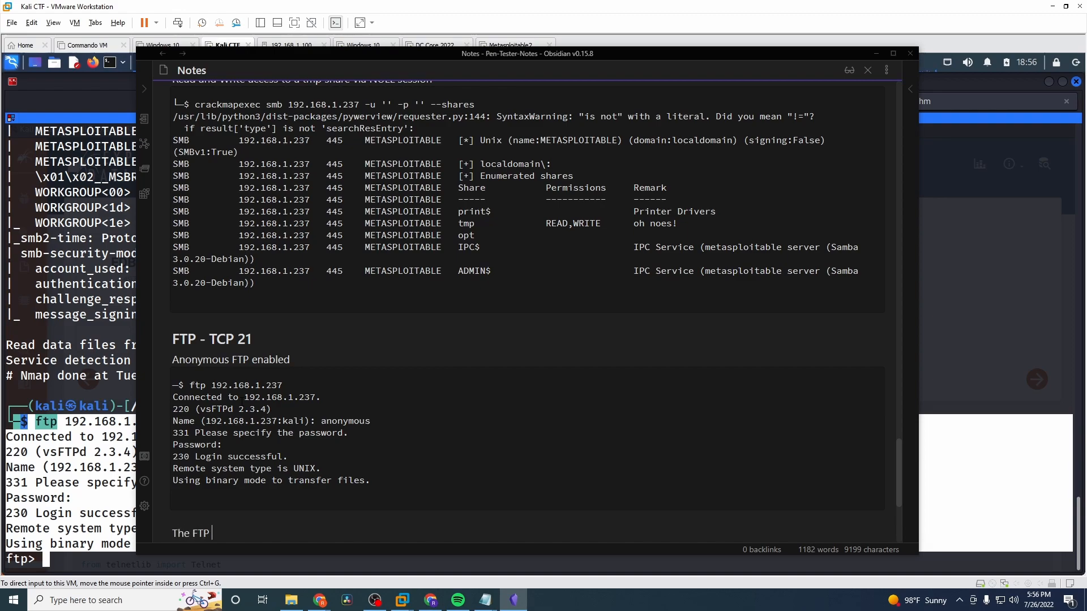
text(server is)
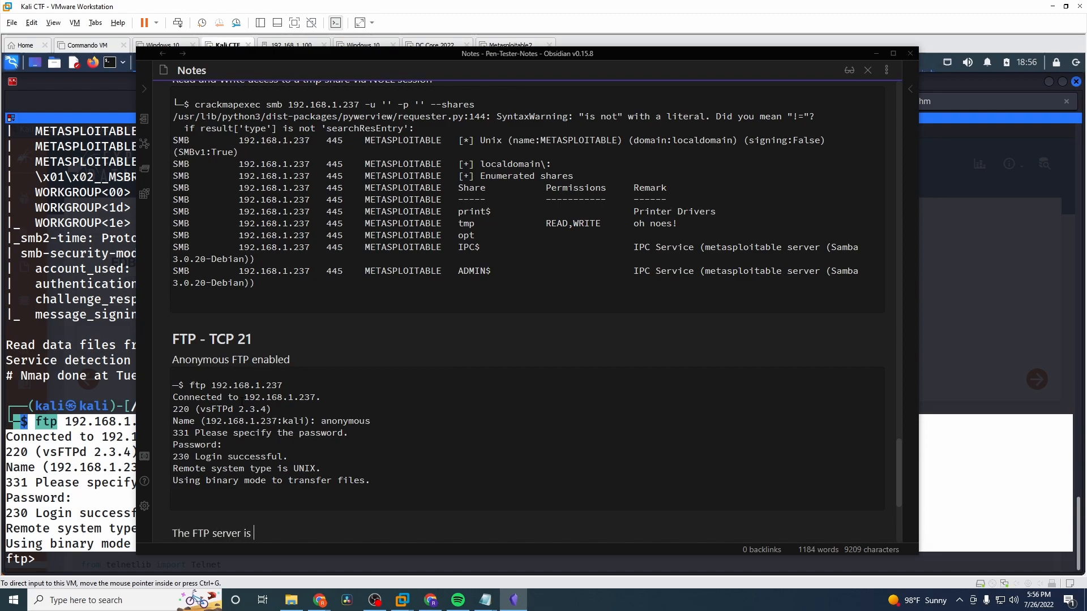
text(running vs)
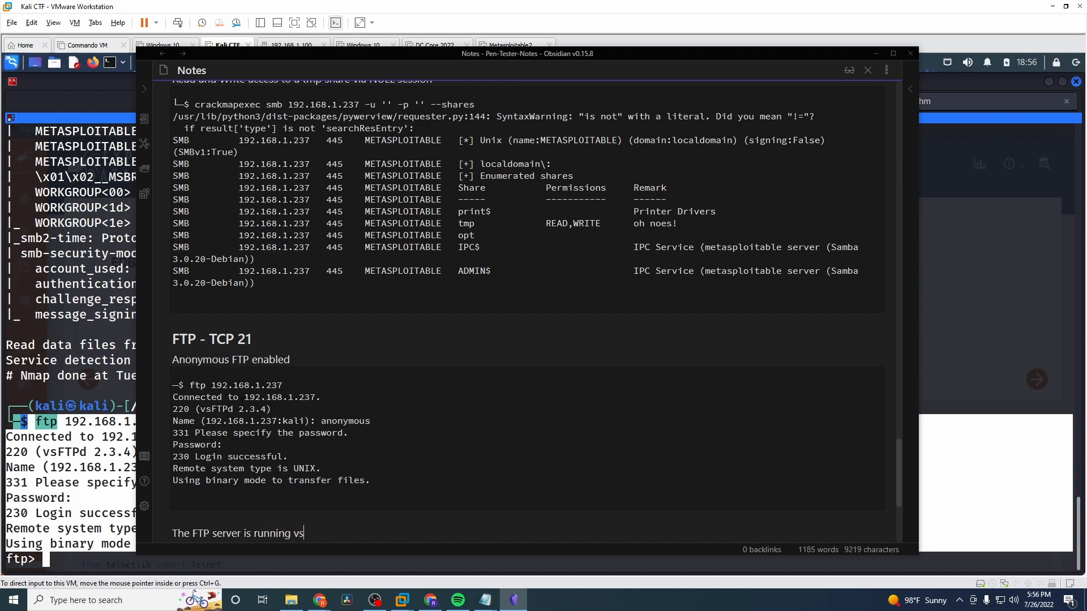
text(ftpd)
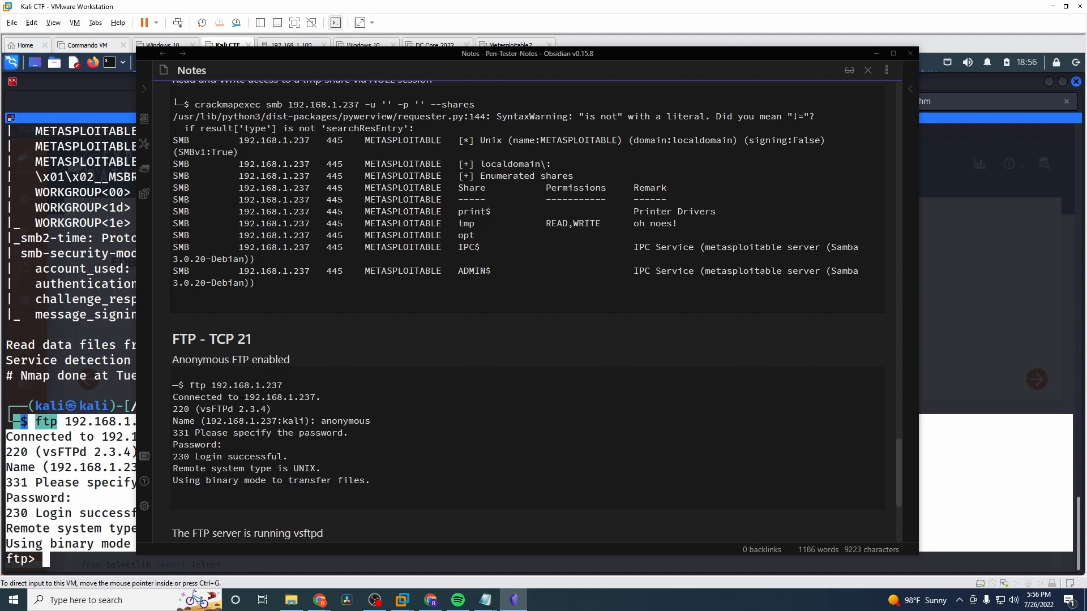
text(2.3.4)
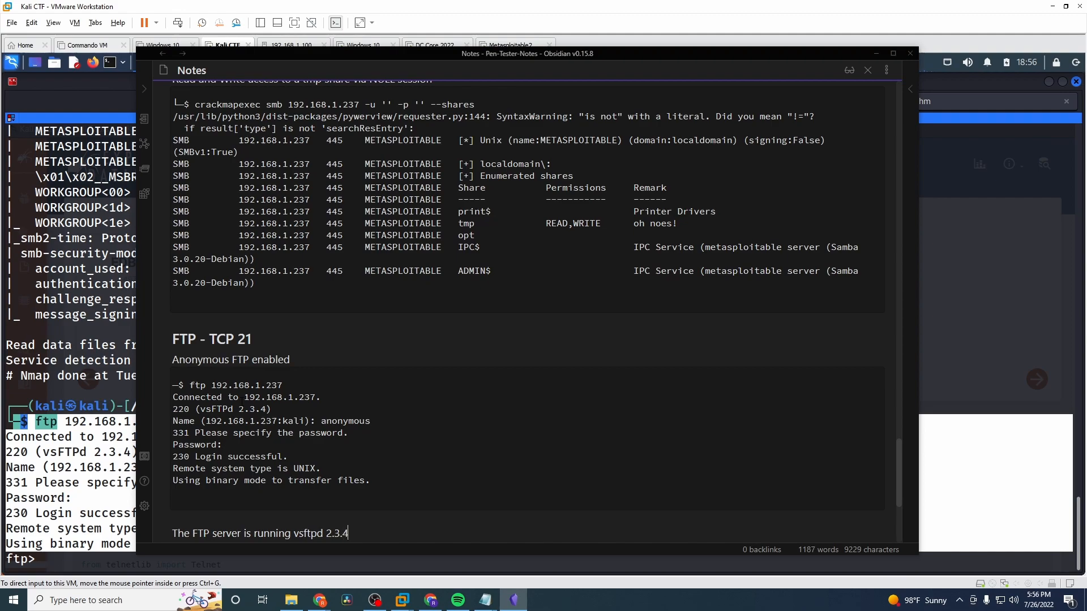
text(, which vuln)
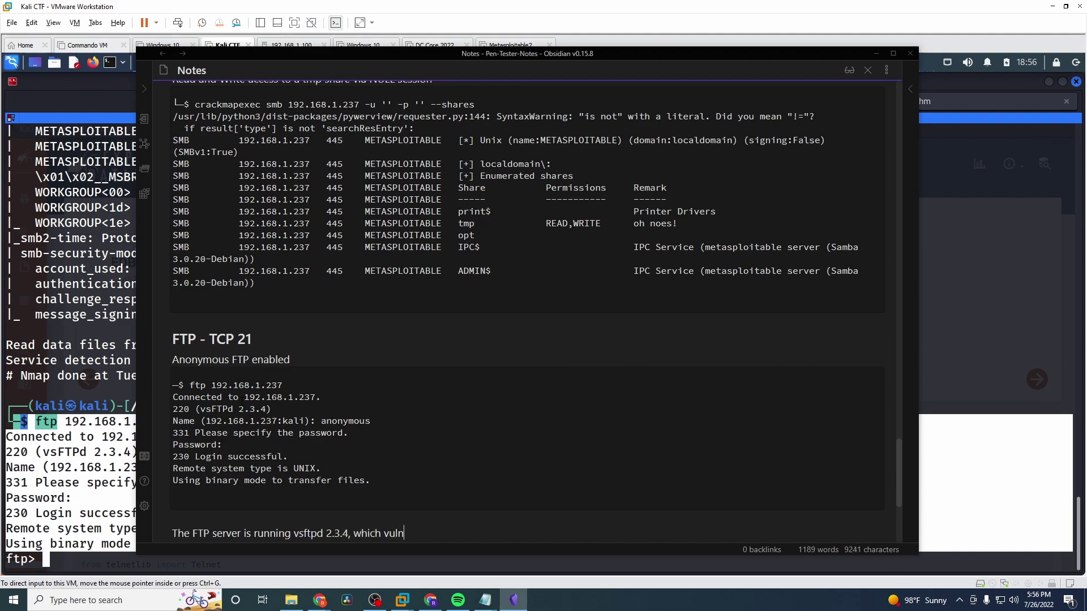
text(erable to an authent)
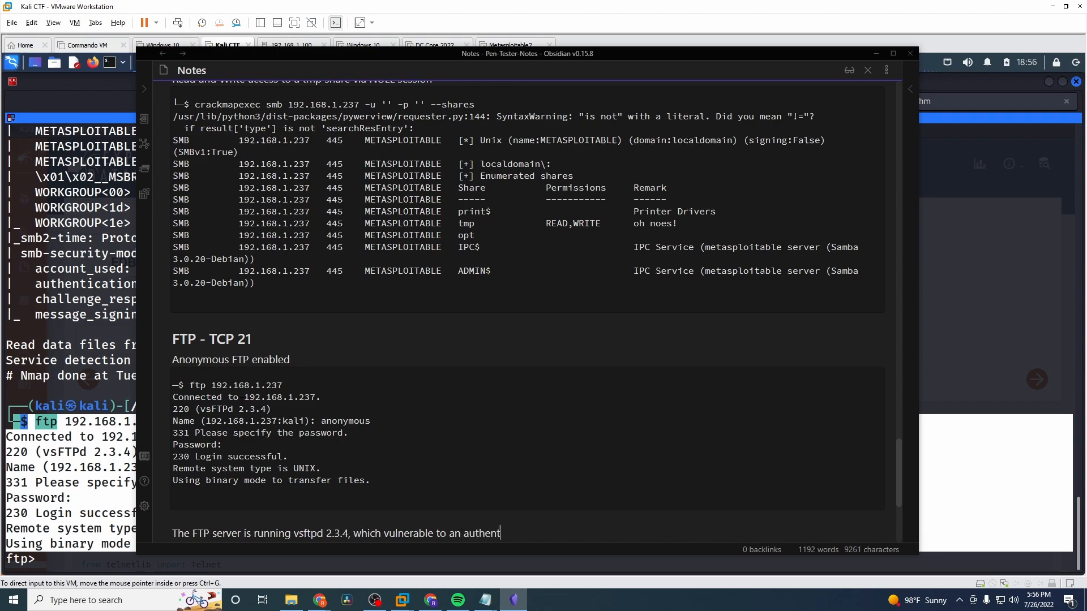
text(icated remote code execut)
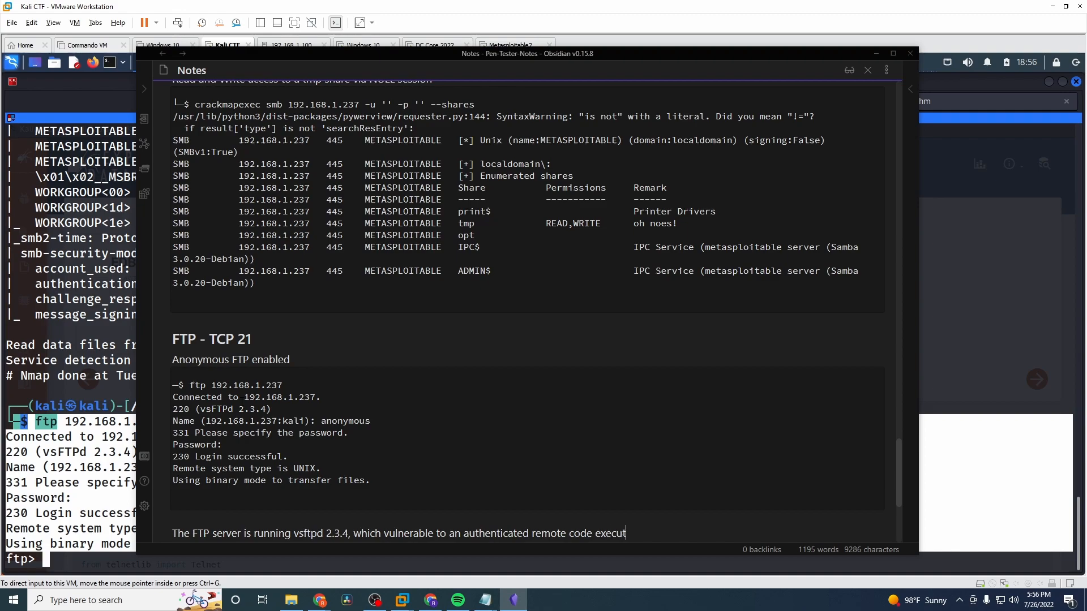
text(ion vulne)
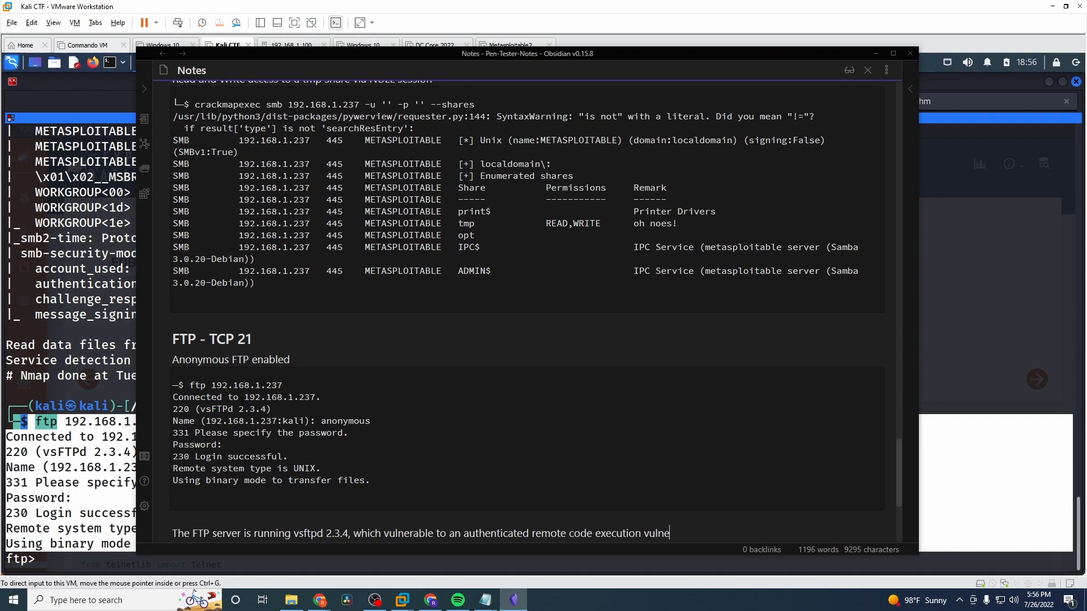
text(rabilitytt)
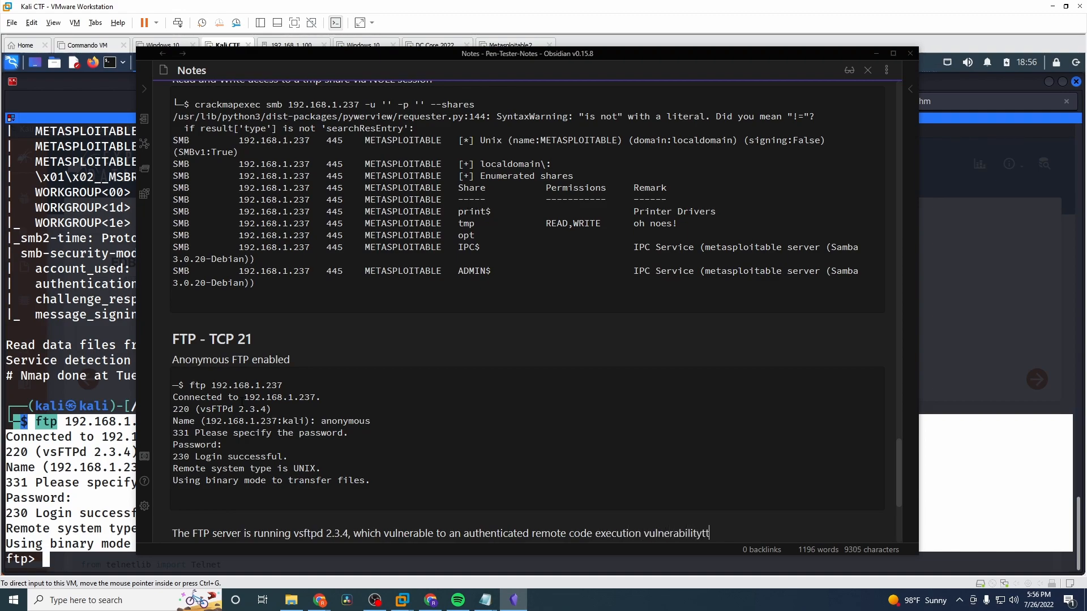
key(BackSpace)
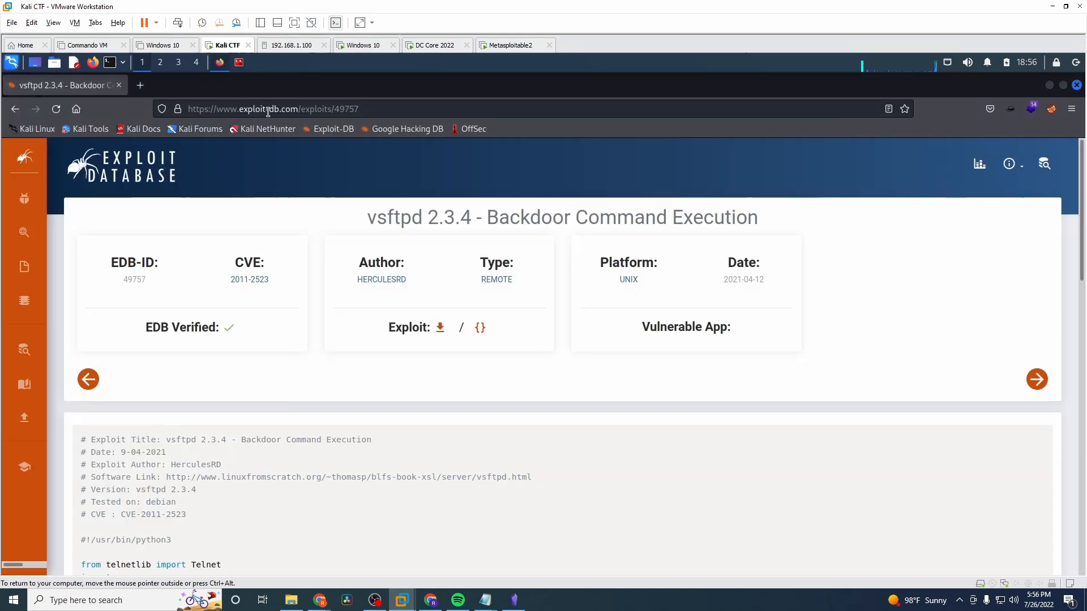
- Paste the Exploit-DB vsftpd 2.3.4 backdoor URL below the vulnerability sentence
click(267, 109)
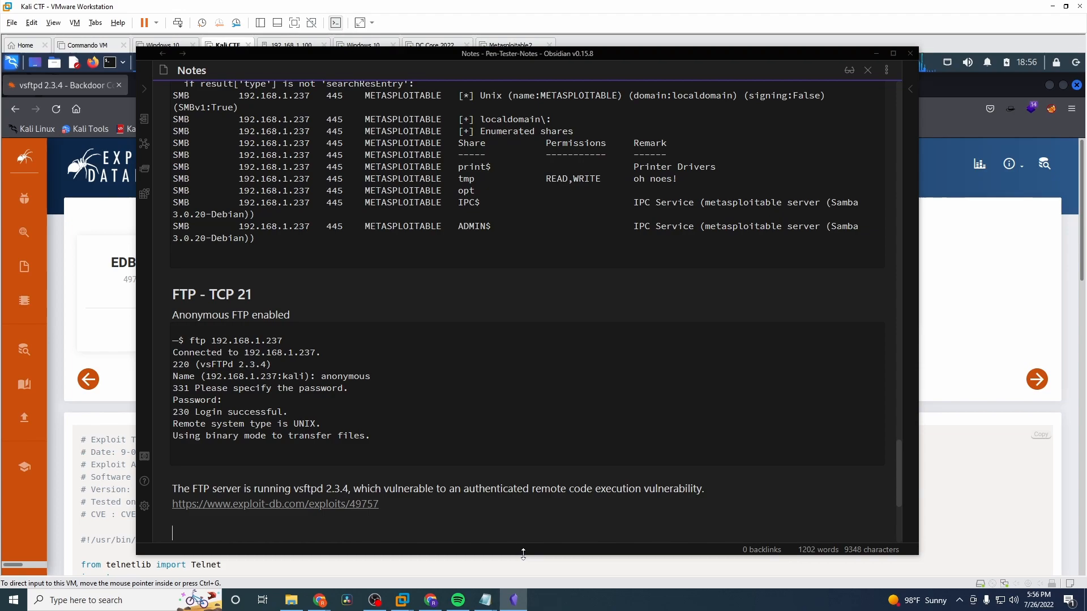
mouse_move(432, 496)
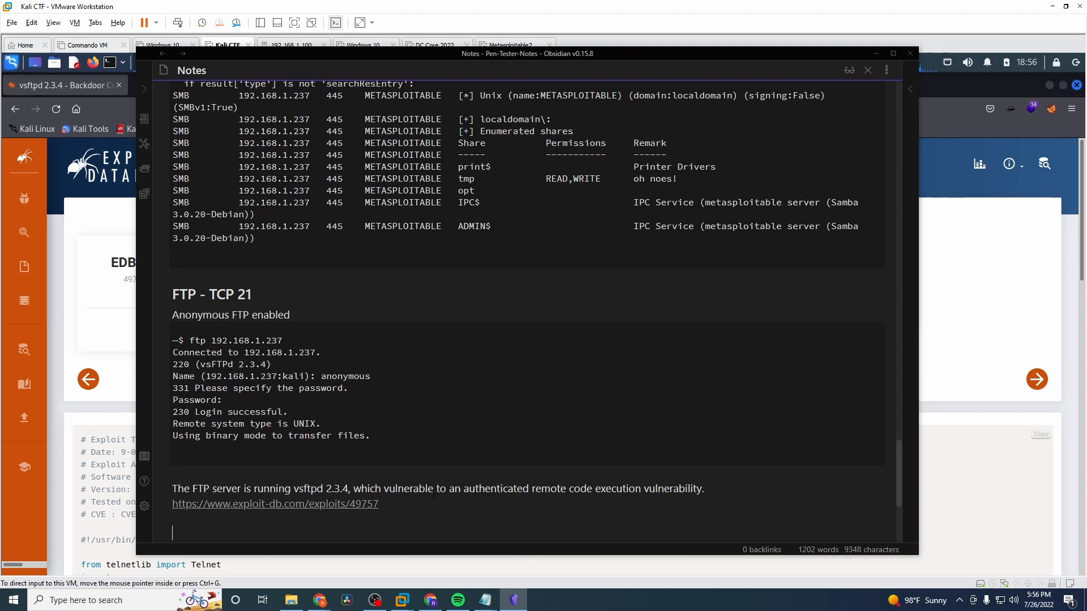
mouse_move(431, 383)
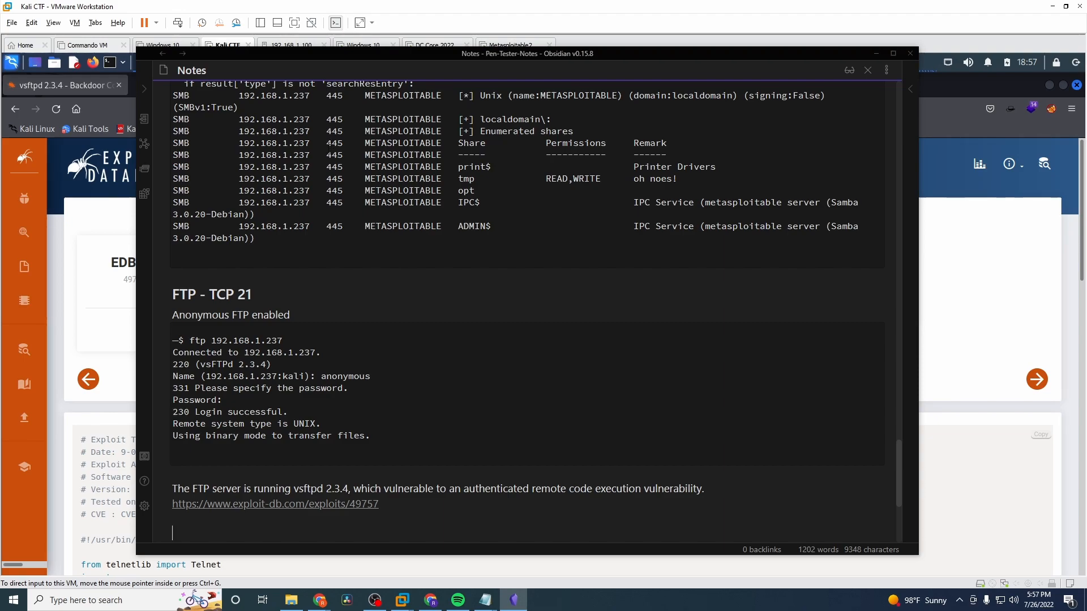
mouse_move(388, 51)
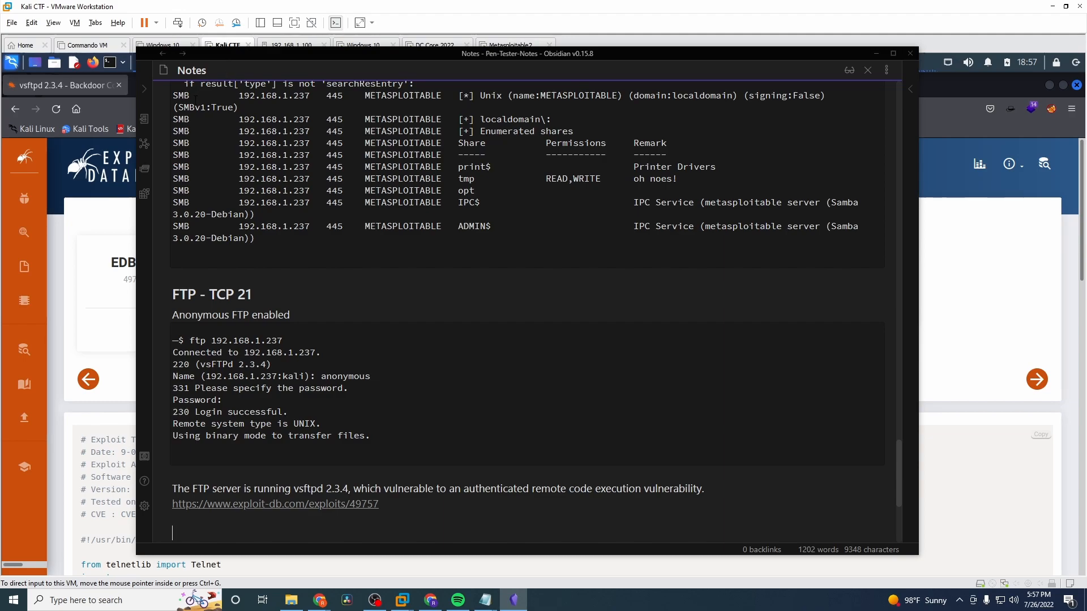
mouse_move(146, 88)
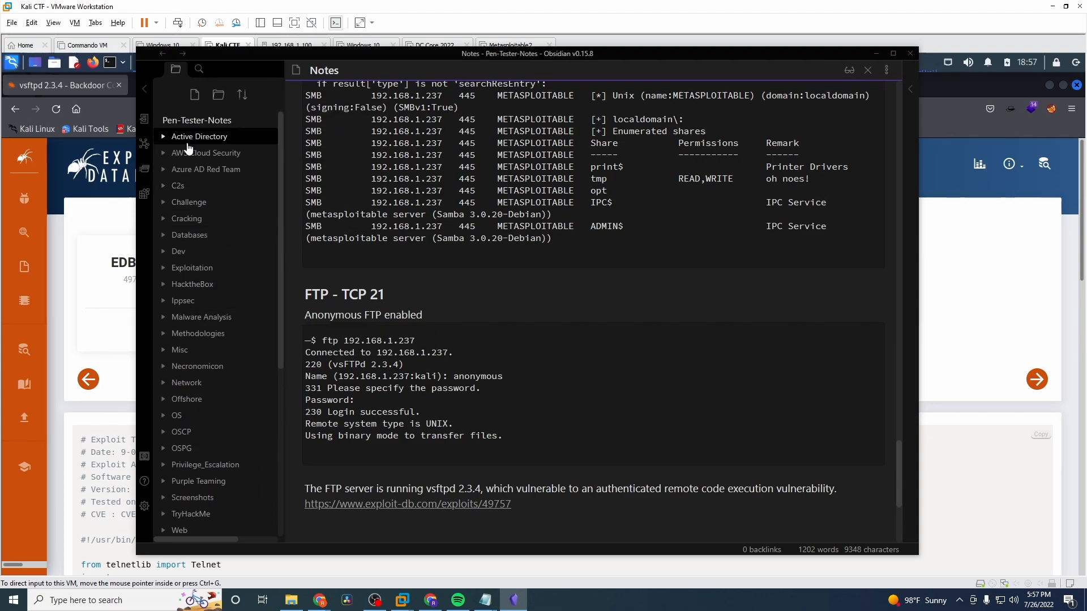
mouse_move(187, 423)
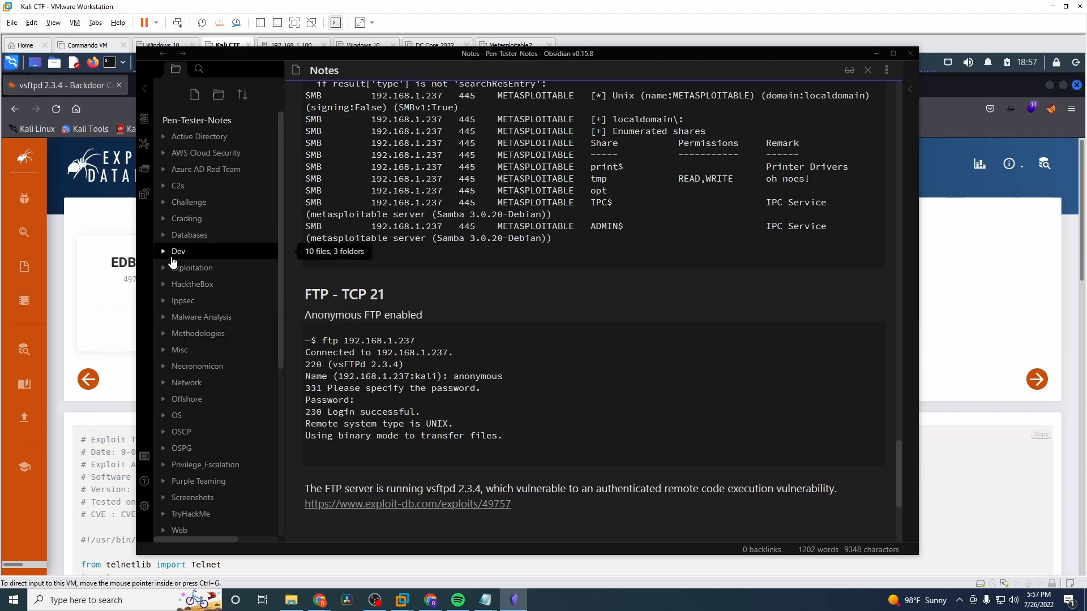
mouse_move(190, 235)
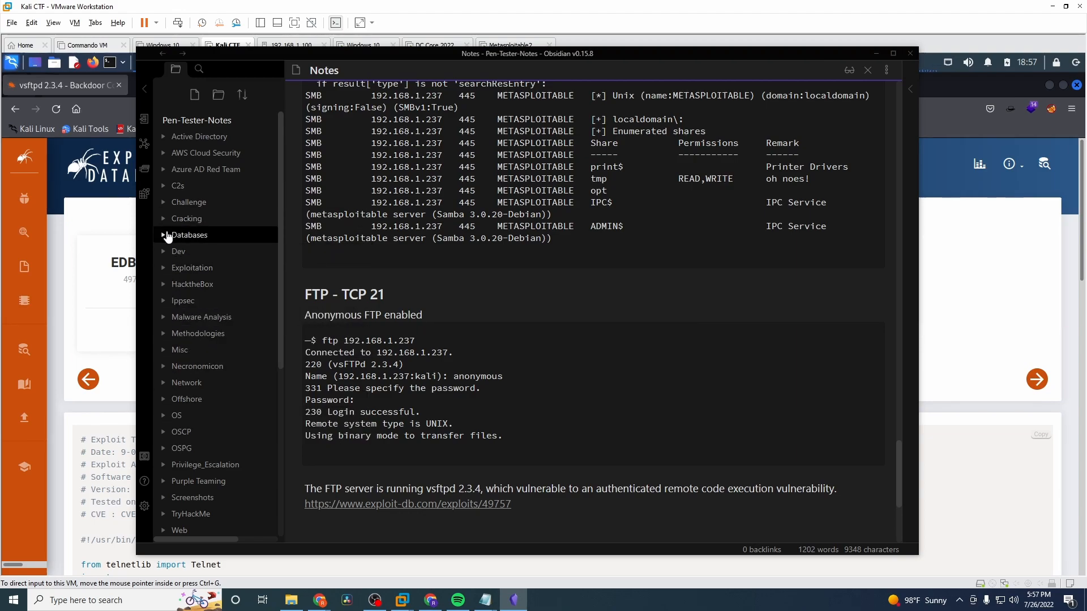
mouse_move(163, 294)
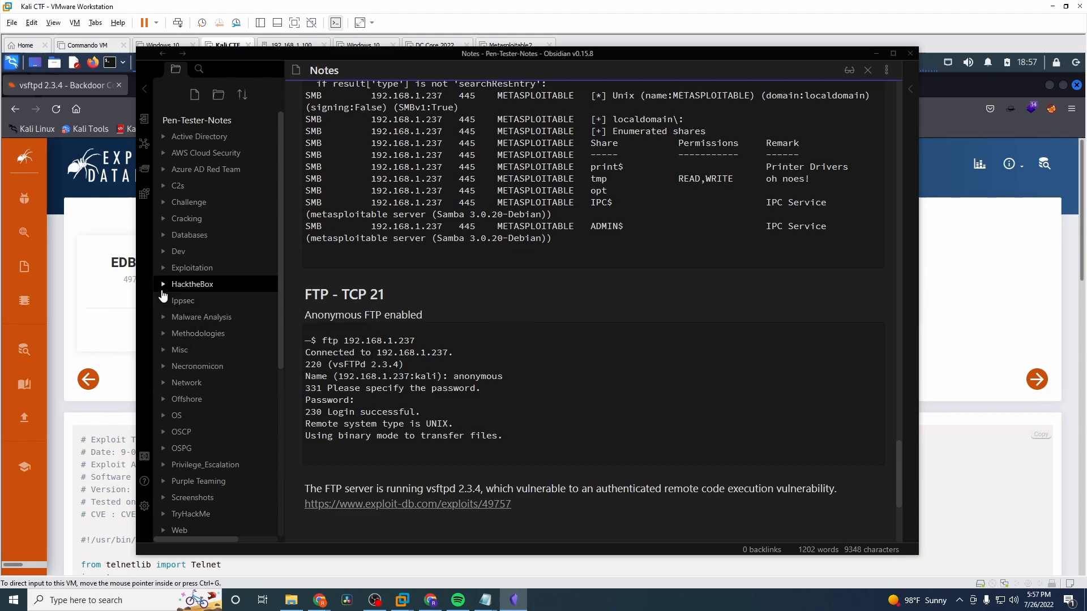
- Expand HacktheBox and then Pwnd to list machine notes like Explore, Forest and Intelligence
click(192, 285)
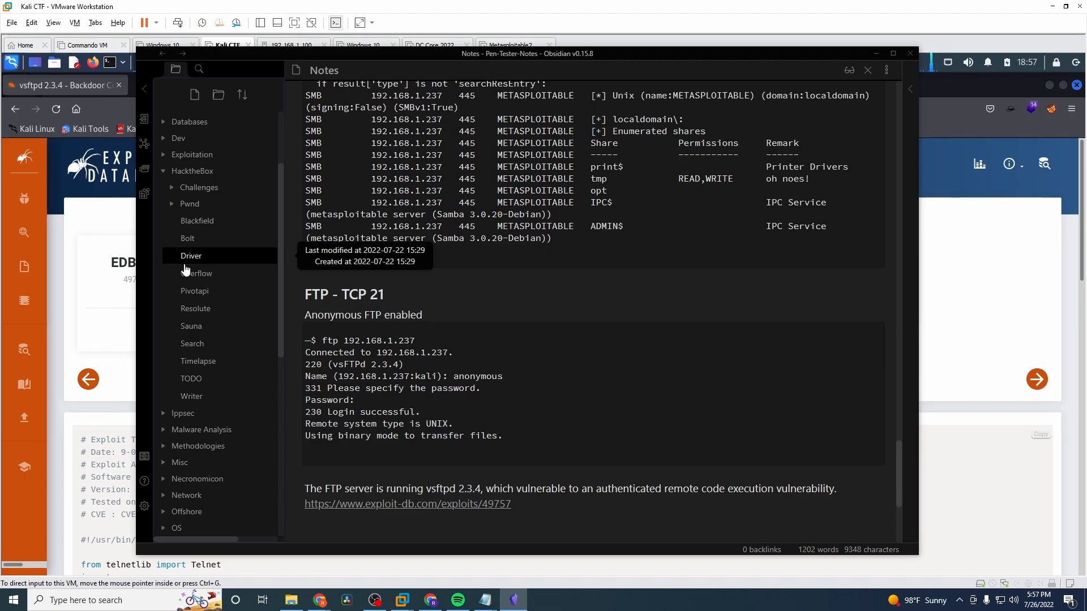
click(189, 203)
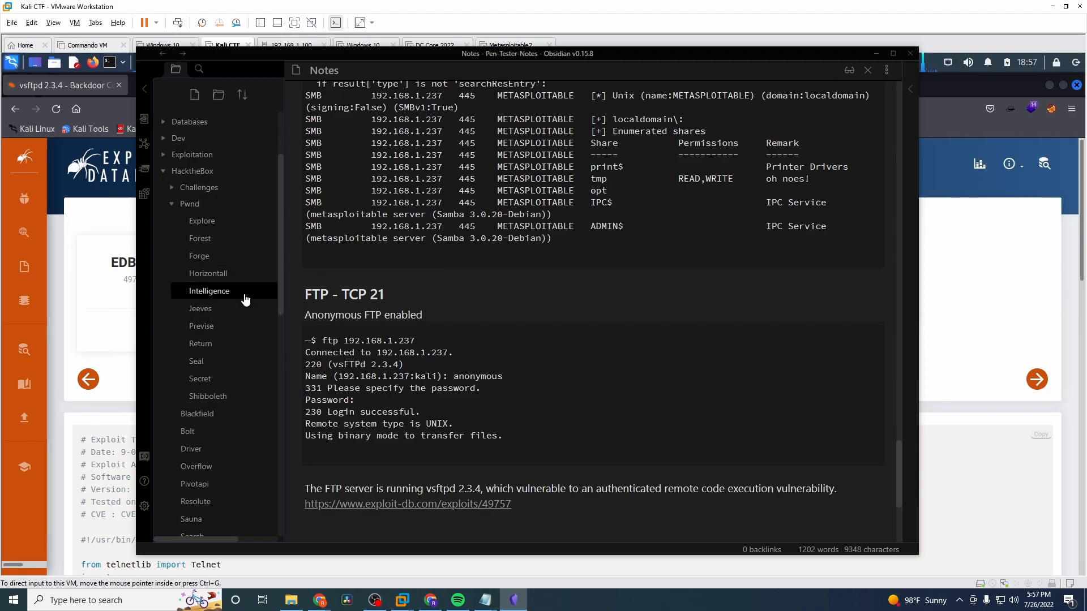
mouse_move(238, 207)
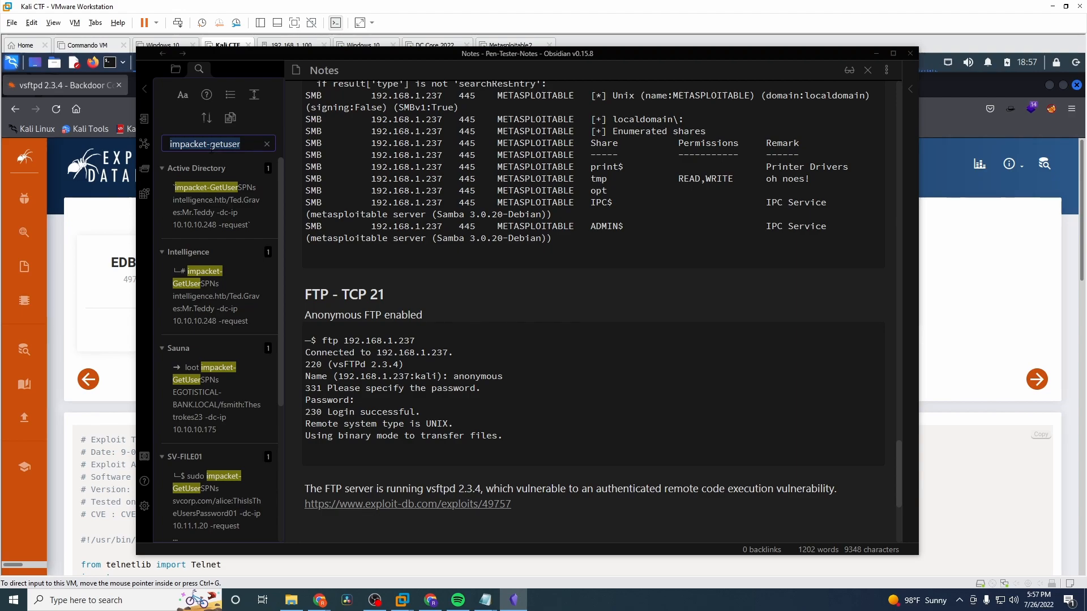
mouse_move(215, 163)
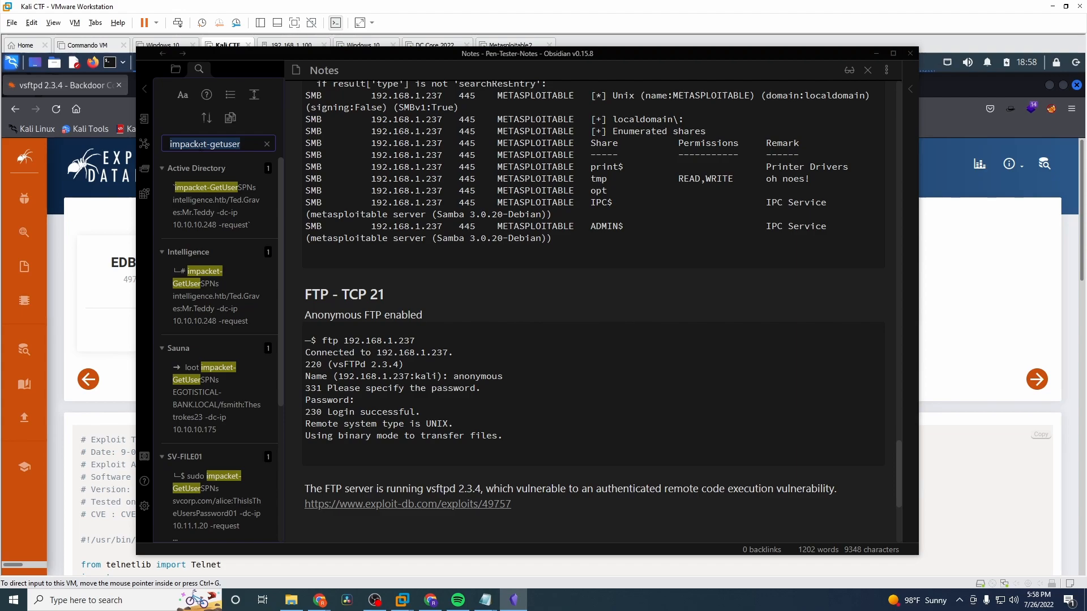
- Open the impacket-getuser matches in the Active Directory note, then the Intelligence note
click(205, 199)
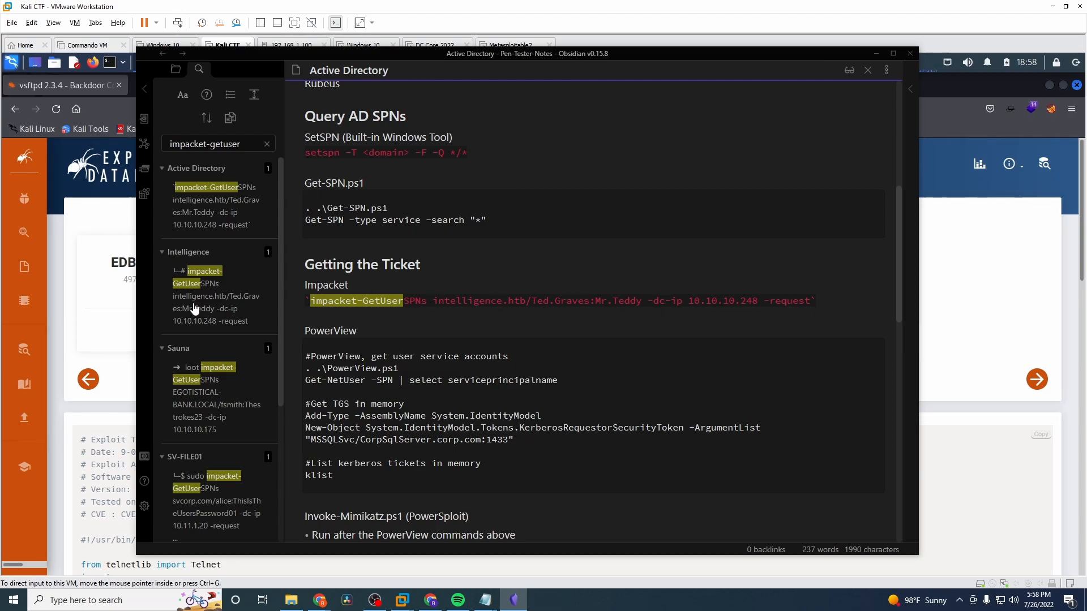
click(197, 283)
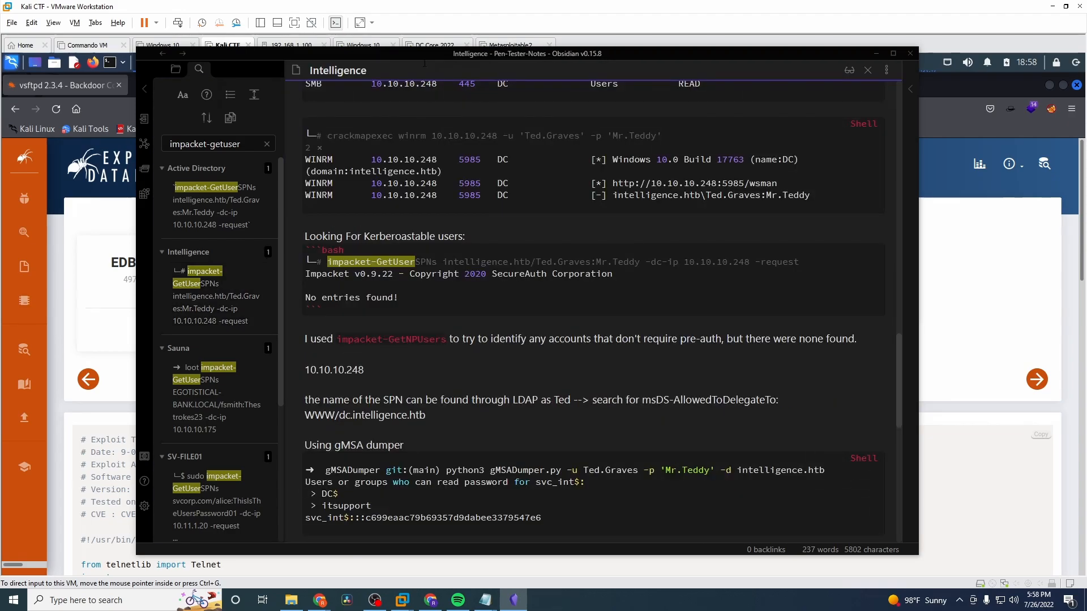